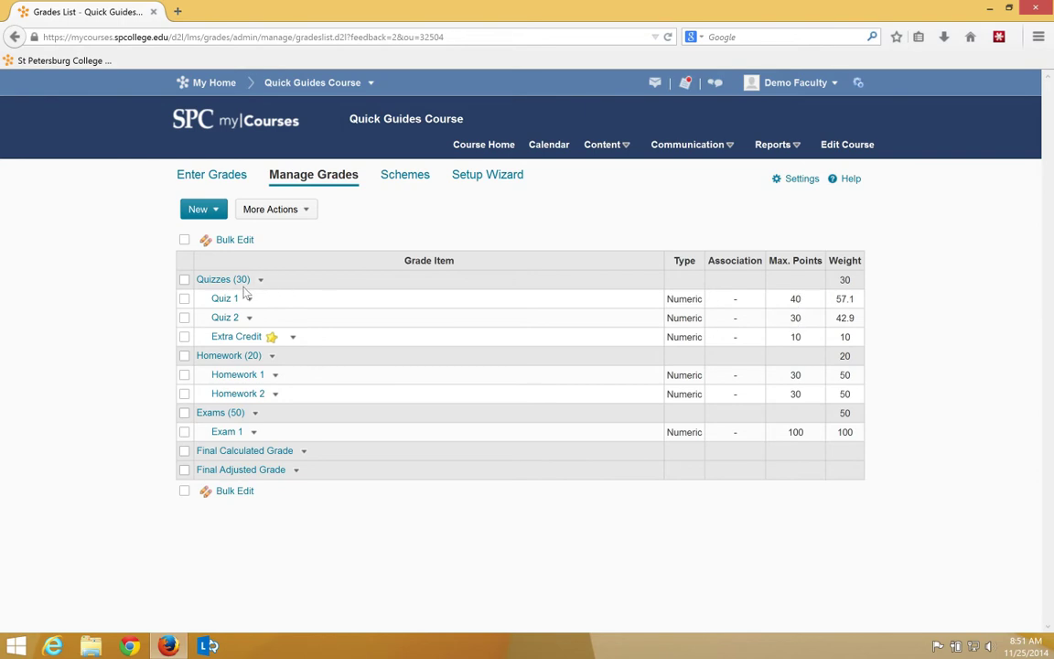
mouse_move(331, 342)
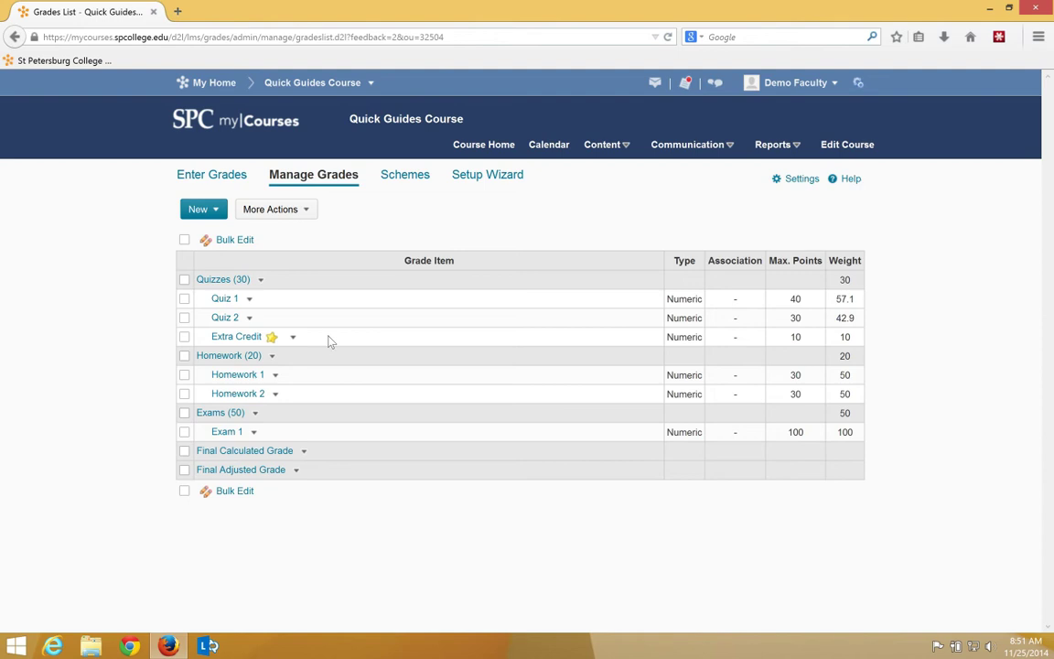
mouse_move(813, 308)
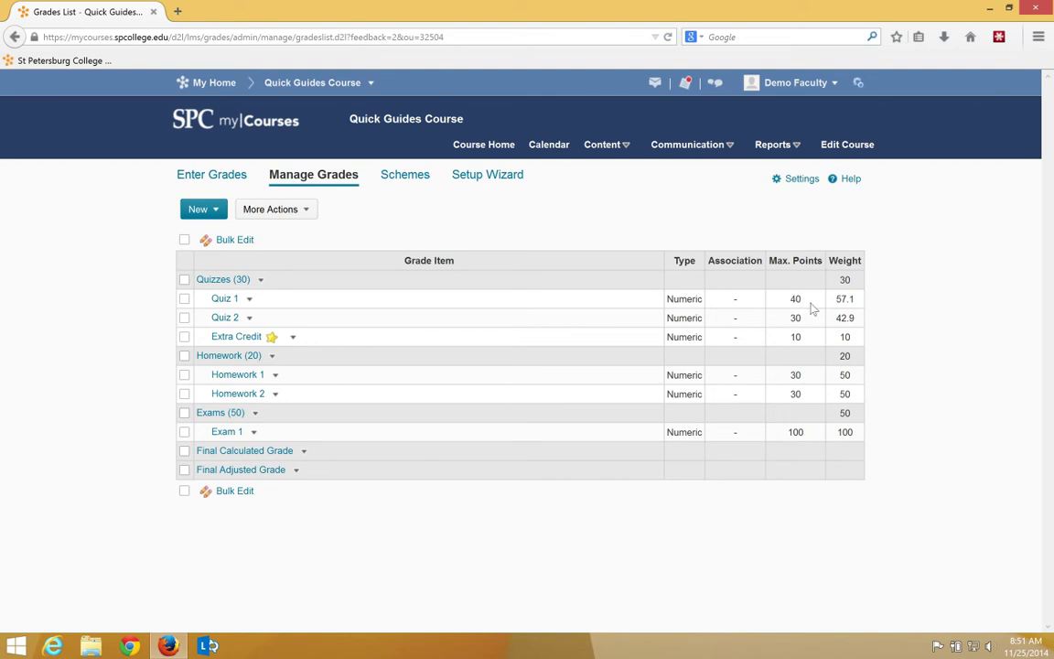
mouse_move(816, 326)
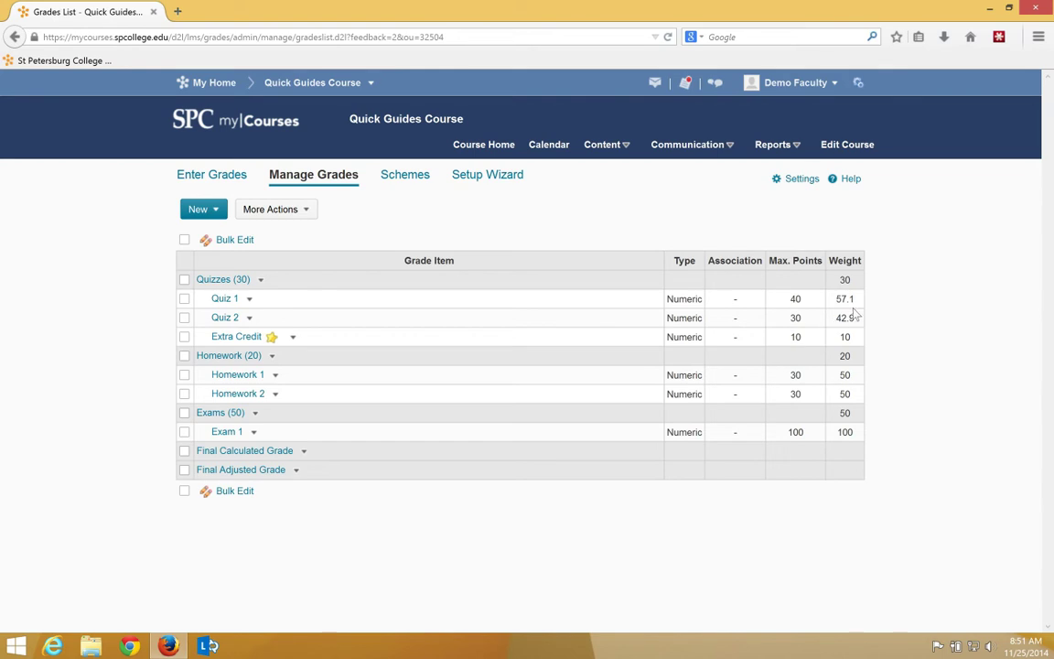
mouse_move(828, 326)
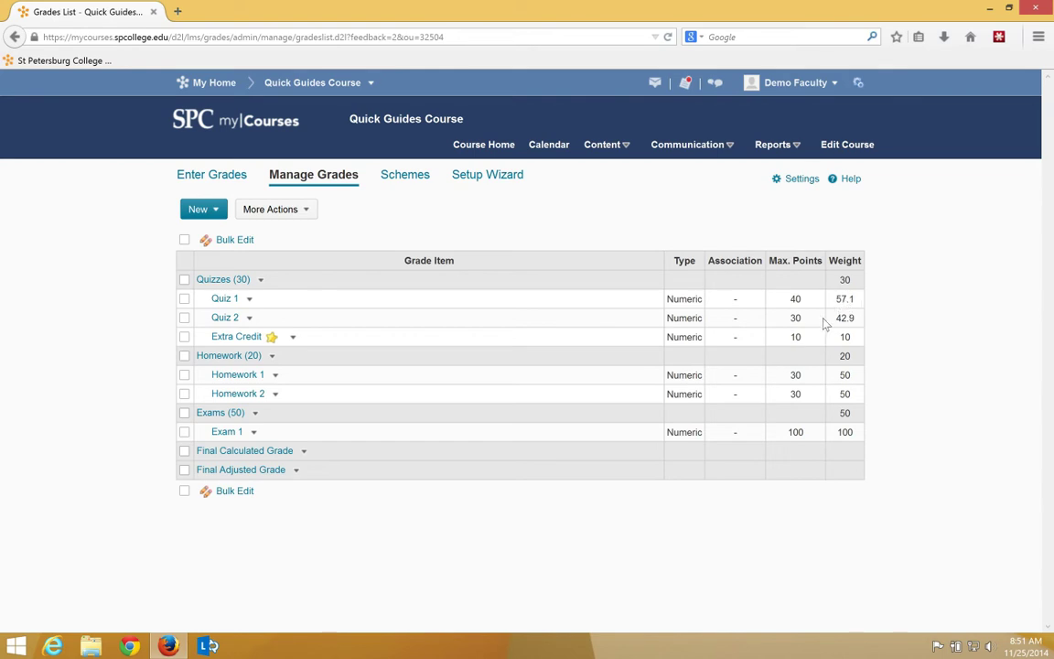
mouse_move(828, 324)
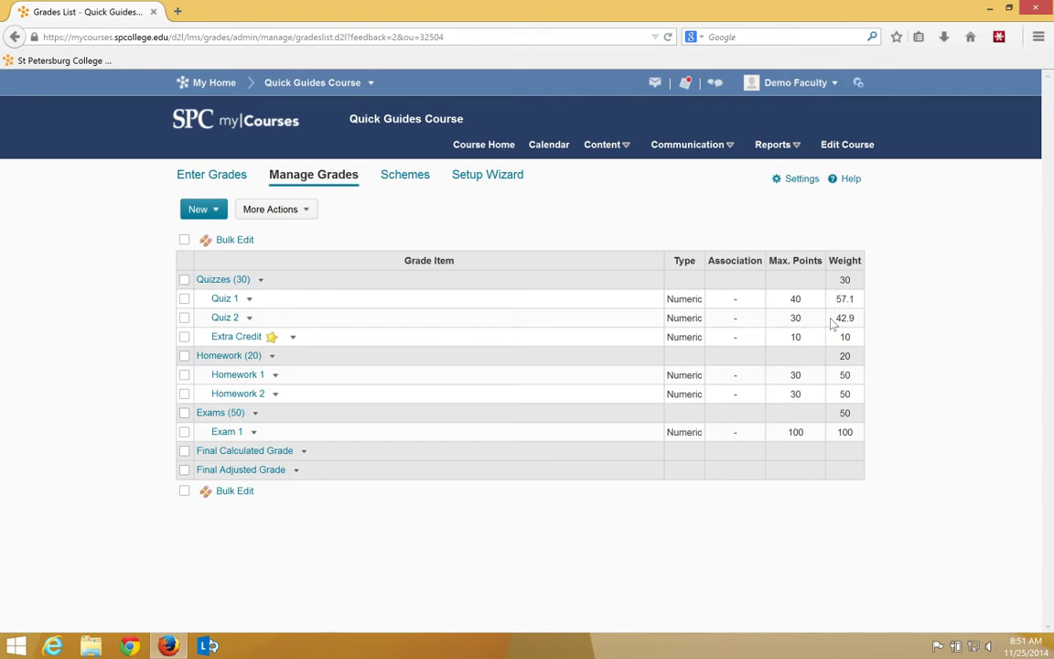
mouse_move(809, 328)
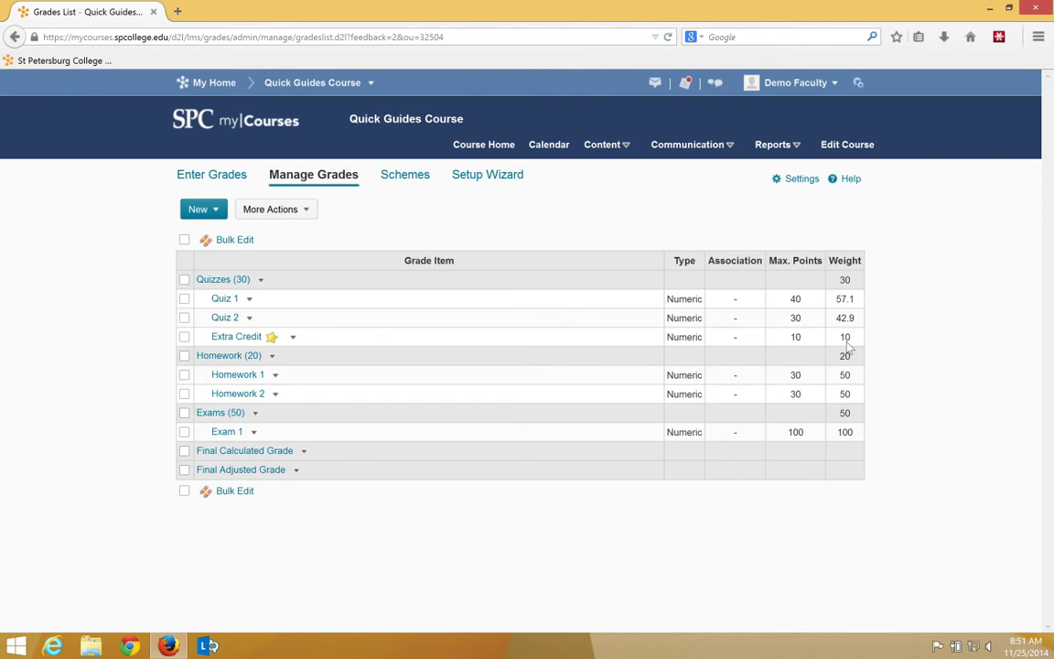
mouse_move(851, 348)
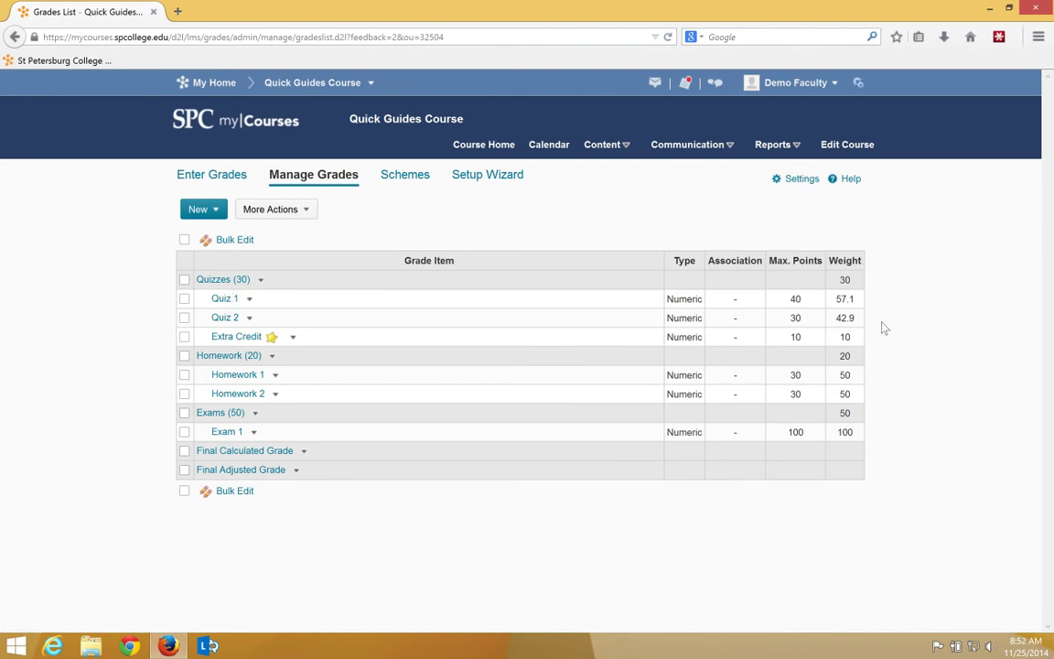
mouse_move(864, 348)
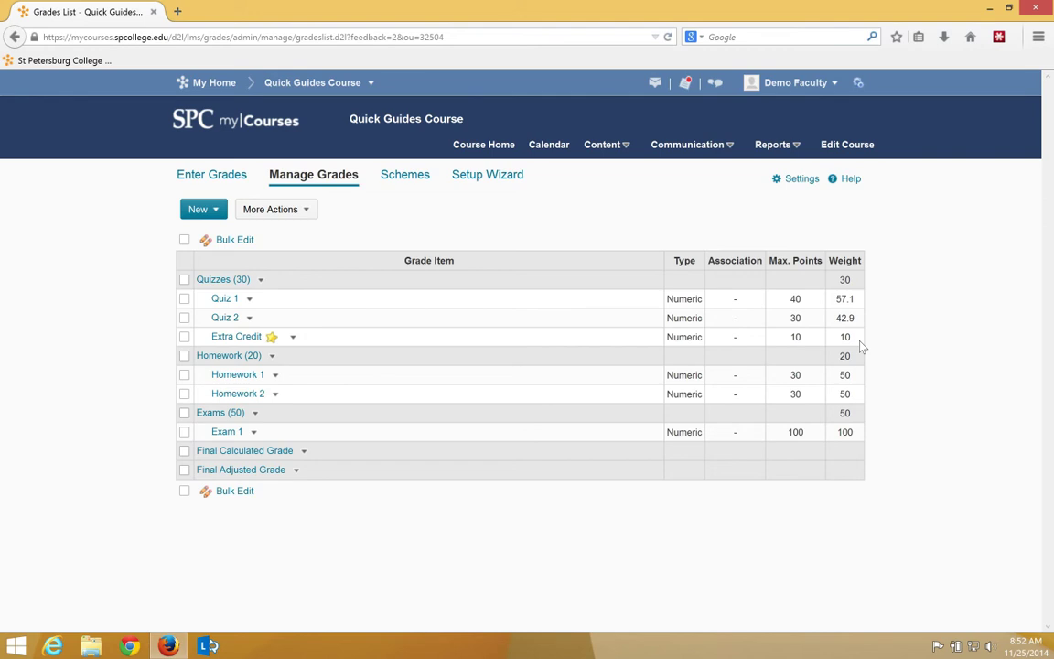
mouse_move(860, 344)
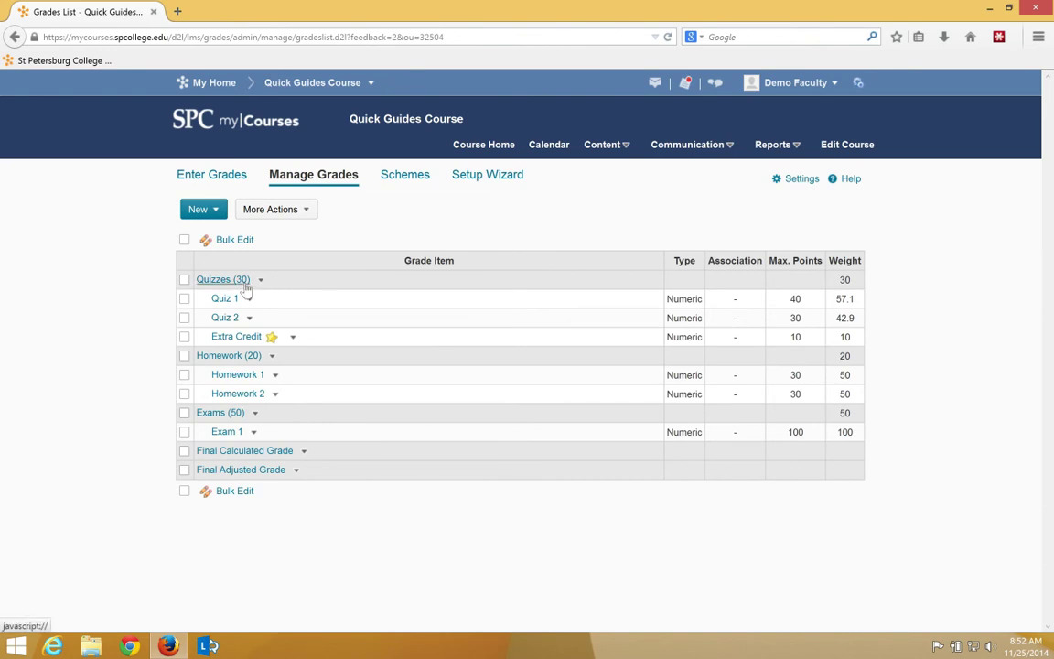
mouse_move(831, 342)
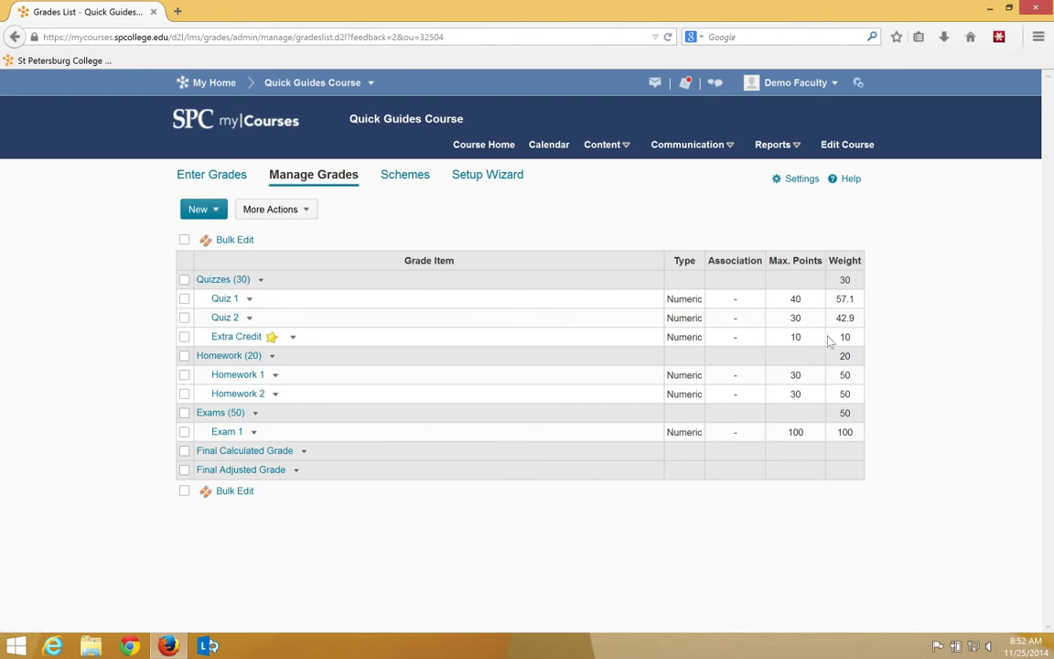
mouse_move(224, 278)
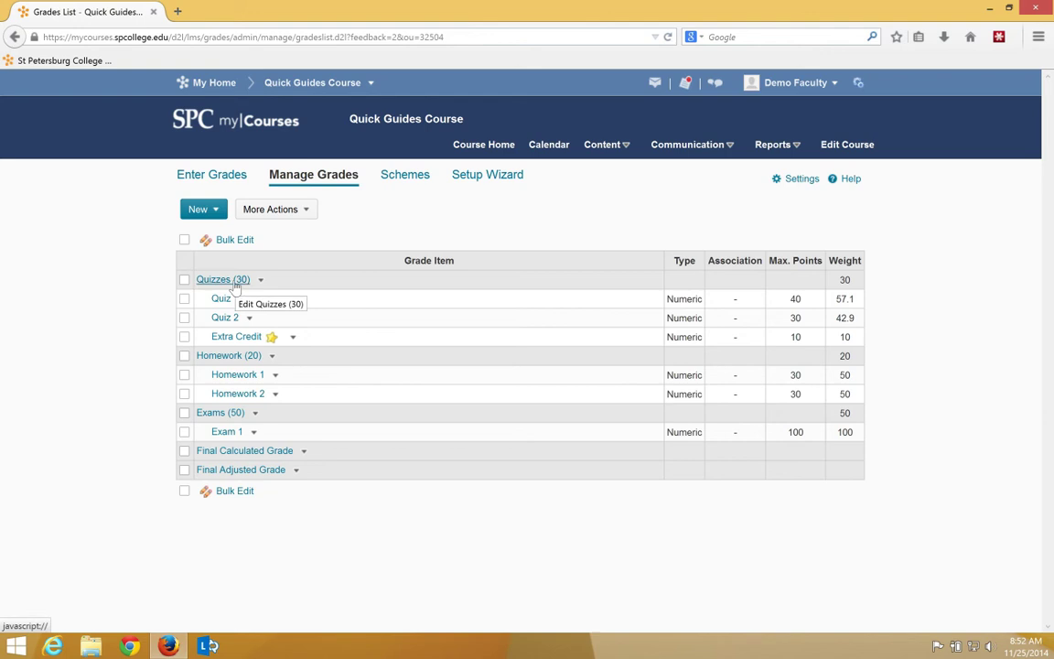
mouse_move(234, 318)
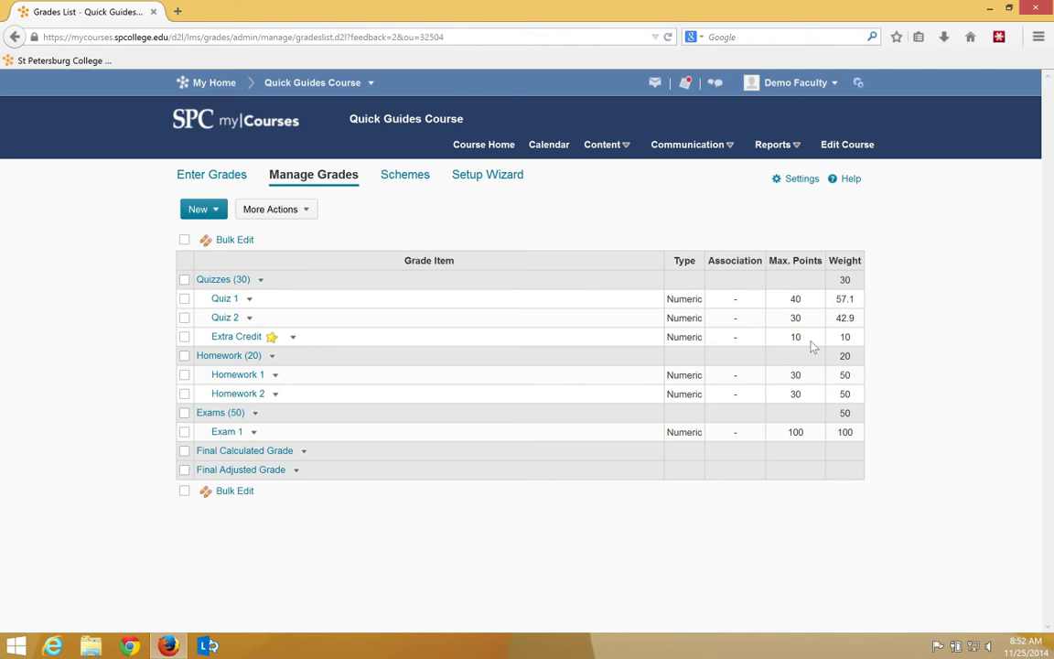
mouse_move(373, 220)
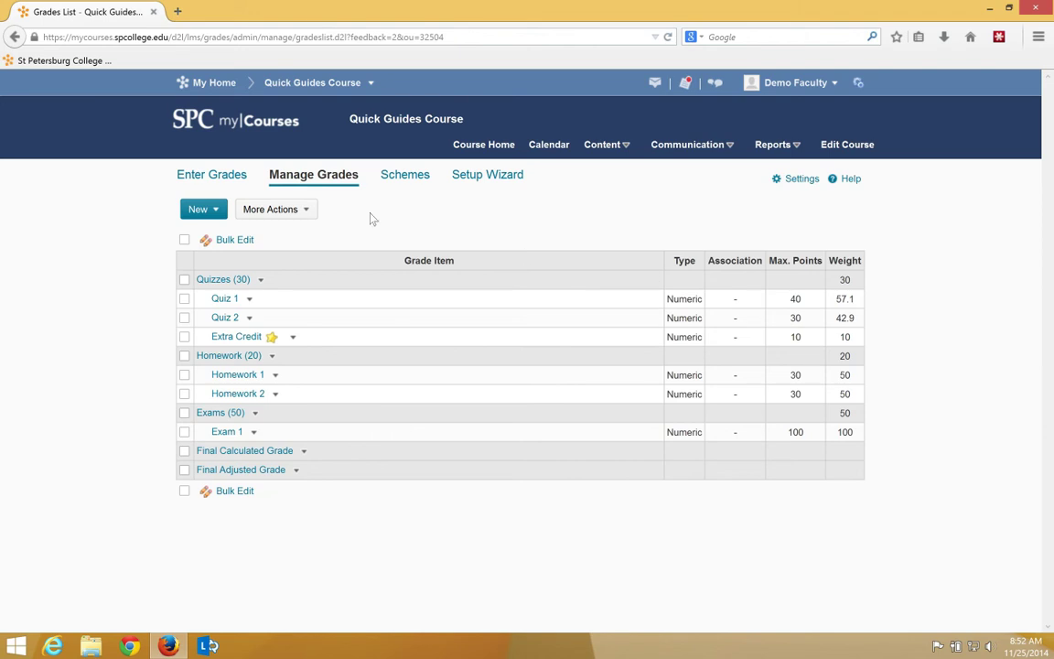
Switch from Manage Grades to the Enter Grades view for students.
click(213, 174)
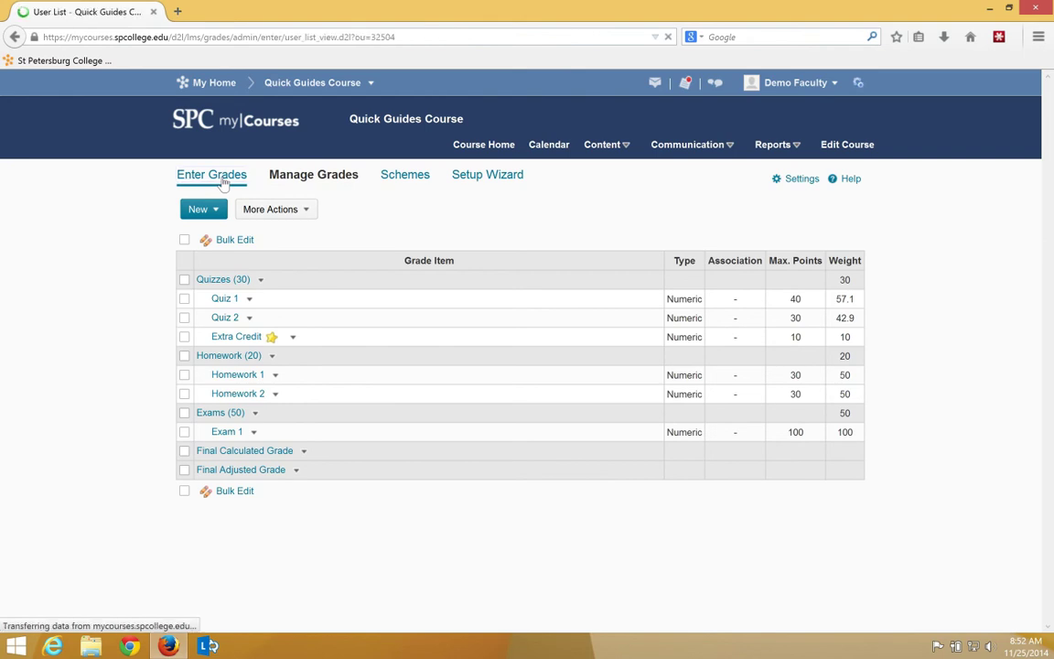
On Enter Grades, bring up the Extra Credit (Bonus) column's dropdown options.
click(212, 174)
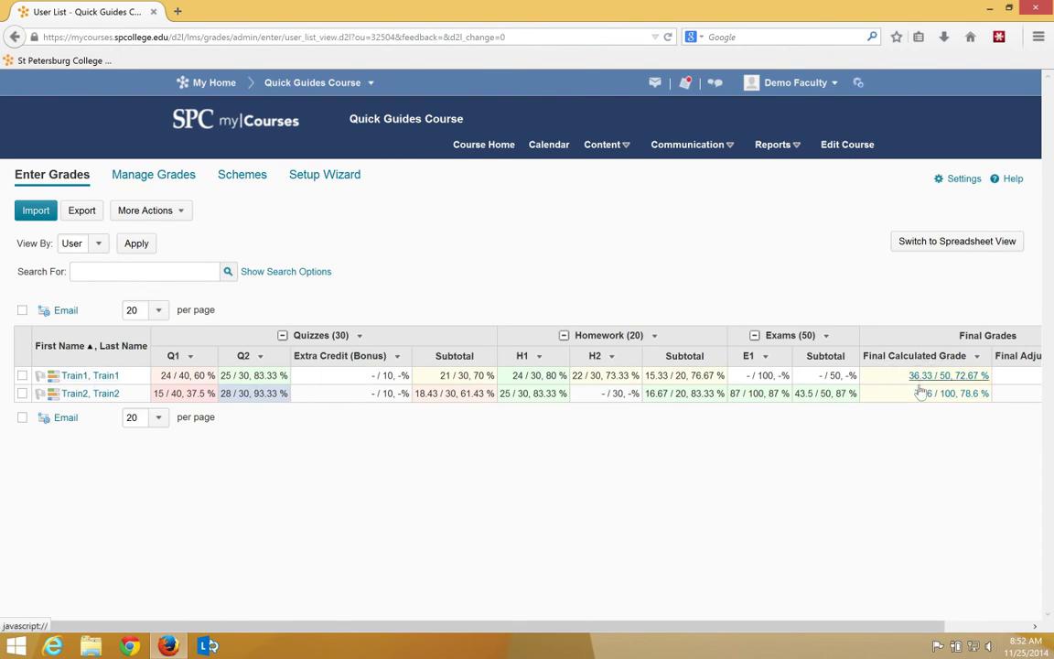
mouse_move(926, 392)
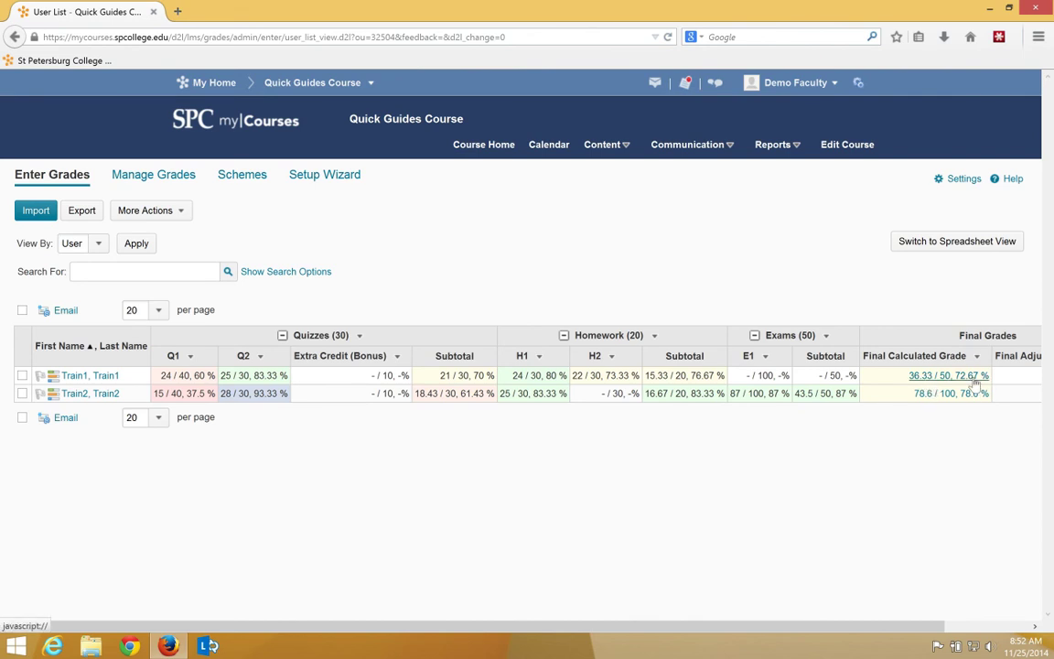
mouse_move(924, 385)
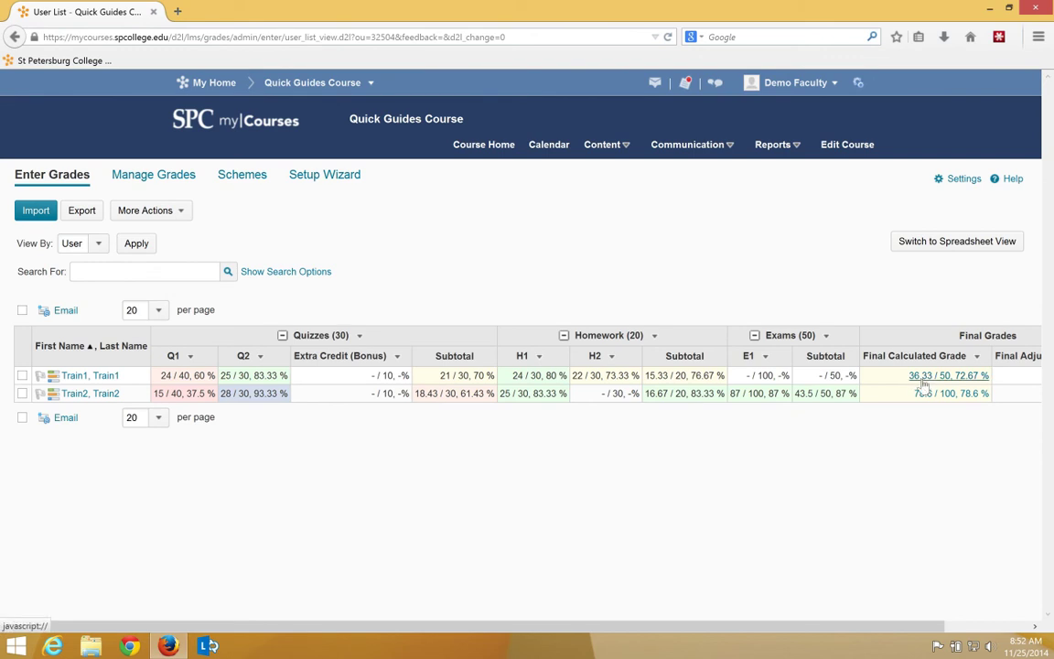
mouse_move(923, 386)
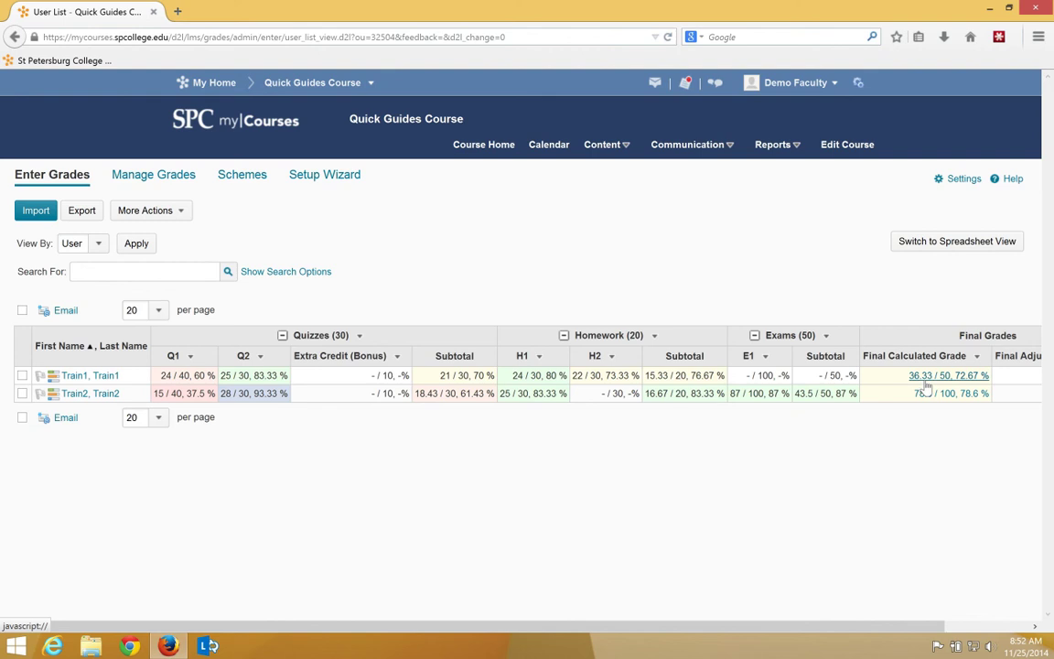
mouse_move(395, 373)
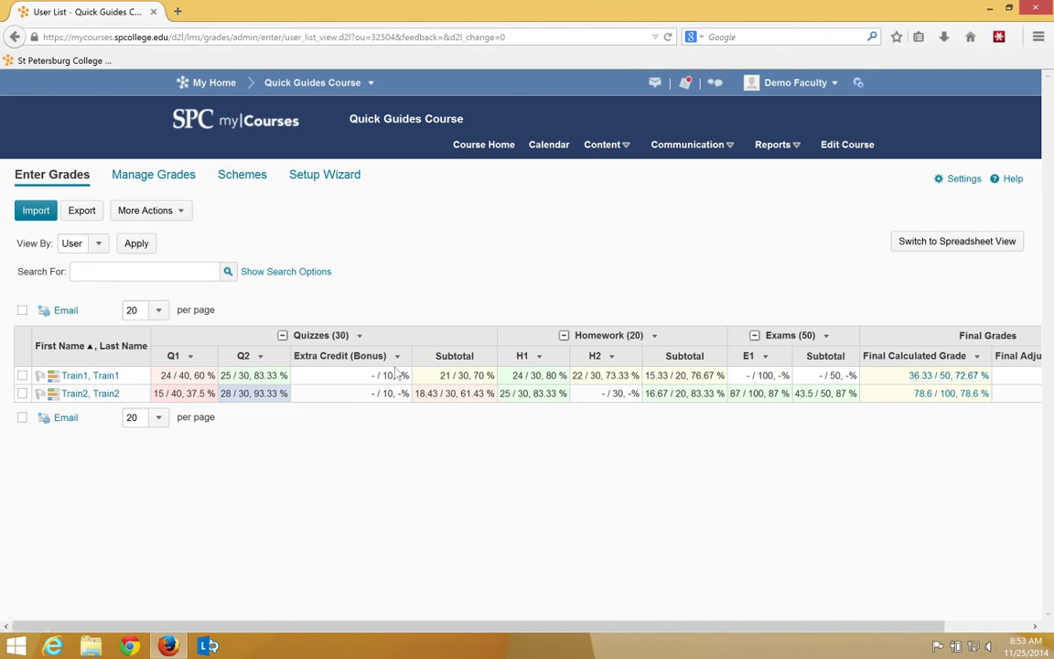
click(398, 355)
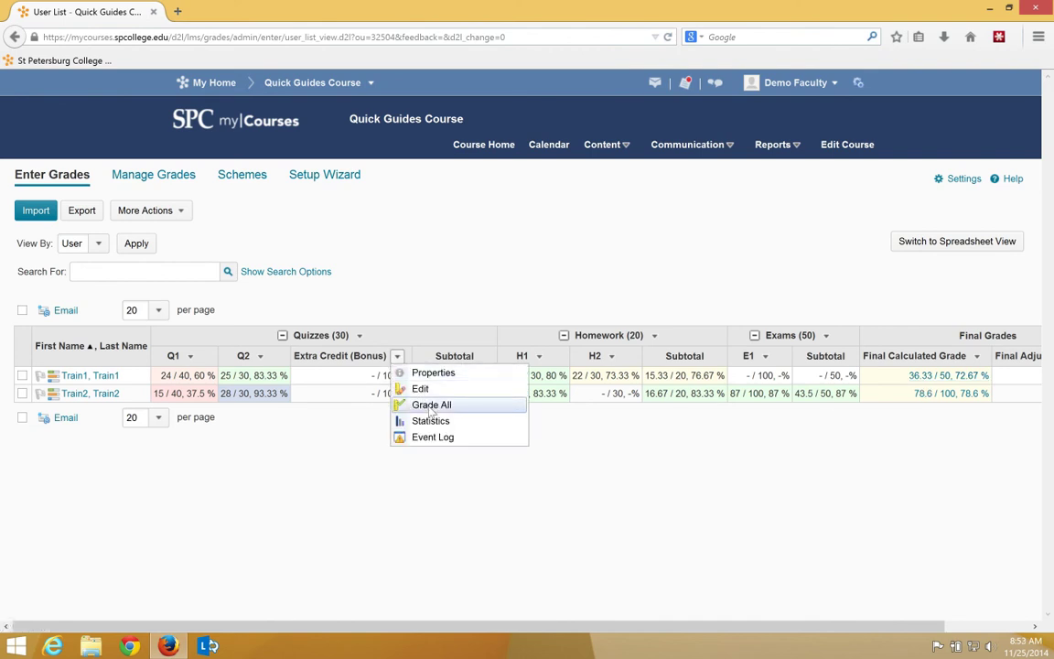
Via Grade All, enter 10 out of 10 for Train1's Extra Credit and save it.
click(432, 404)
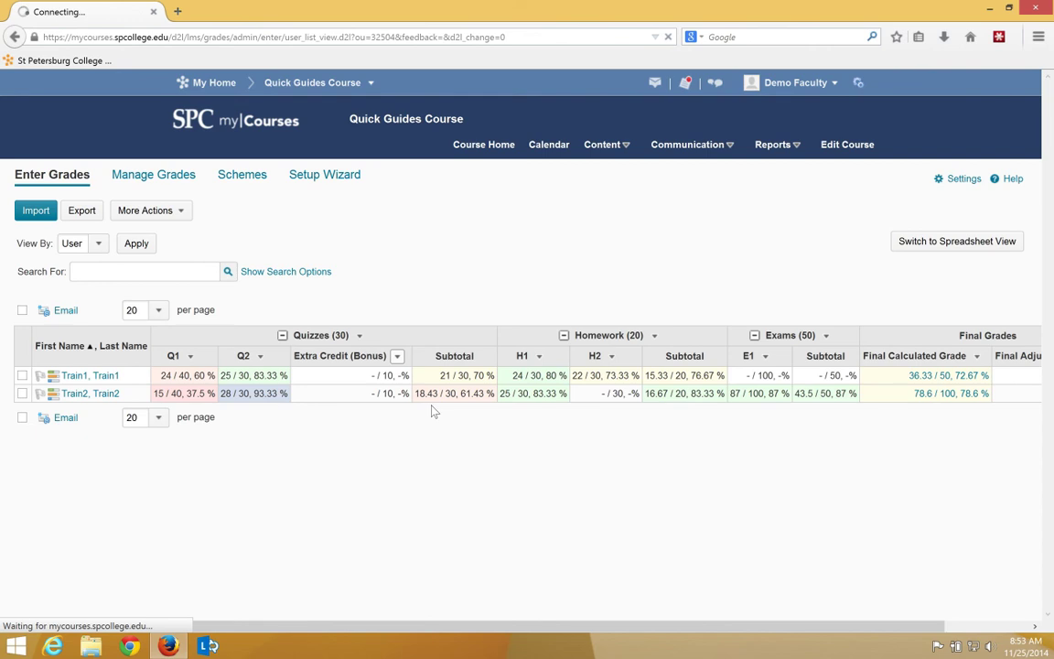
click(340, 355)
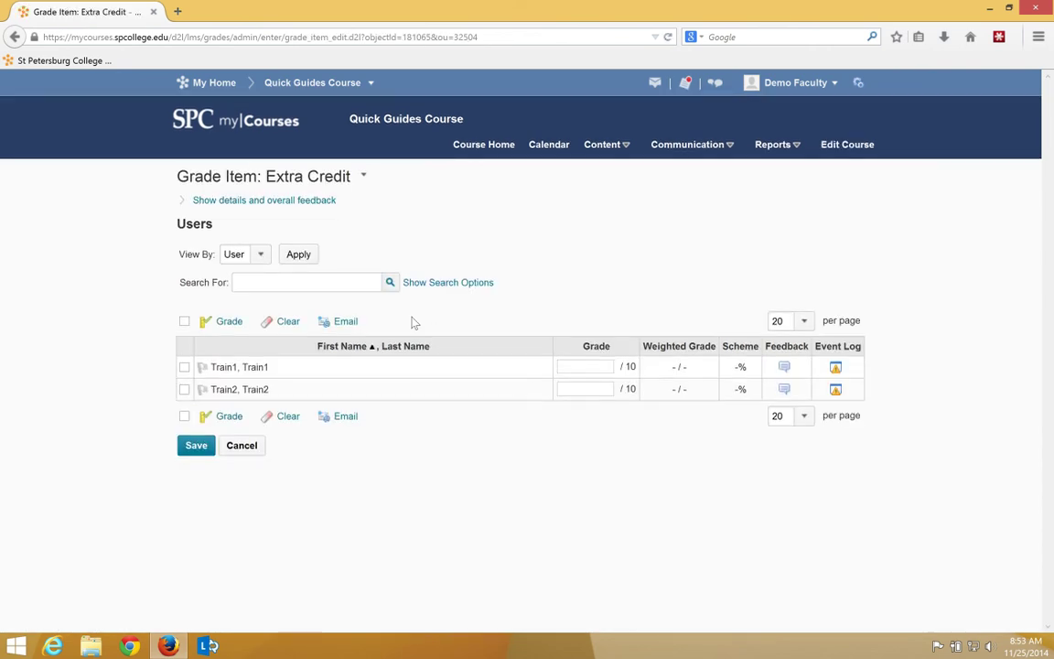
text(1)
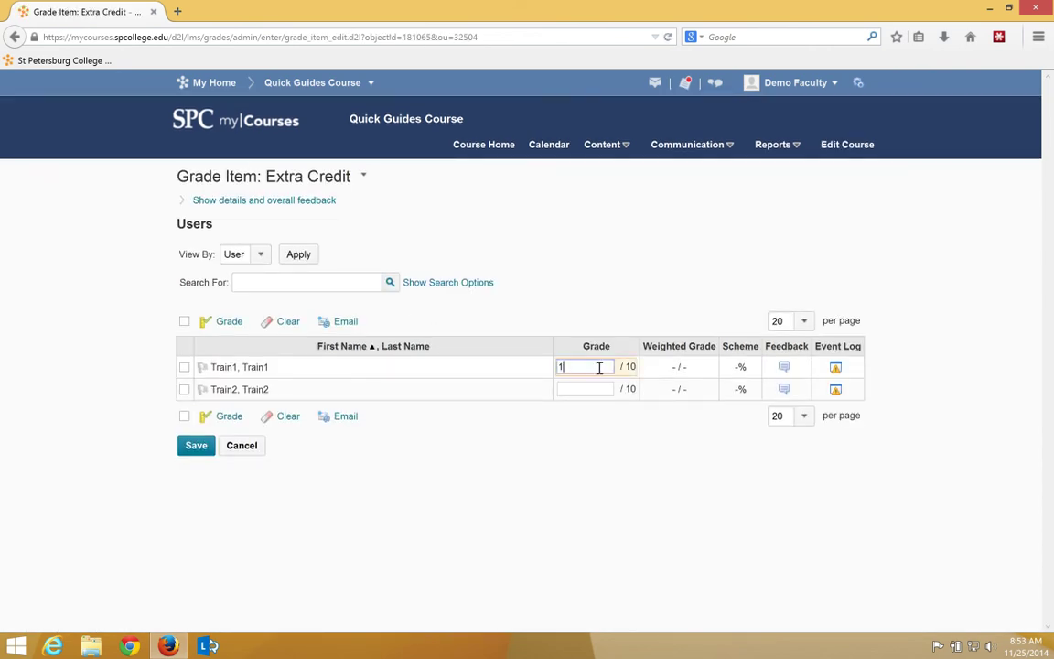
text(0)
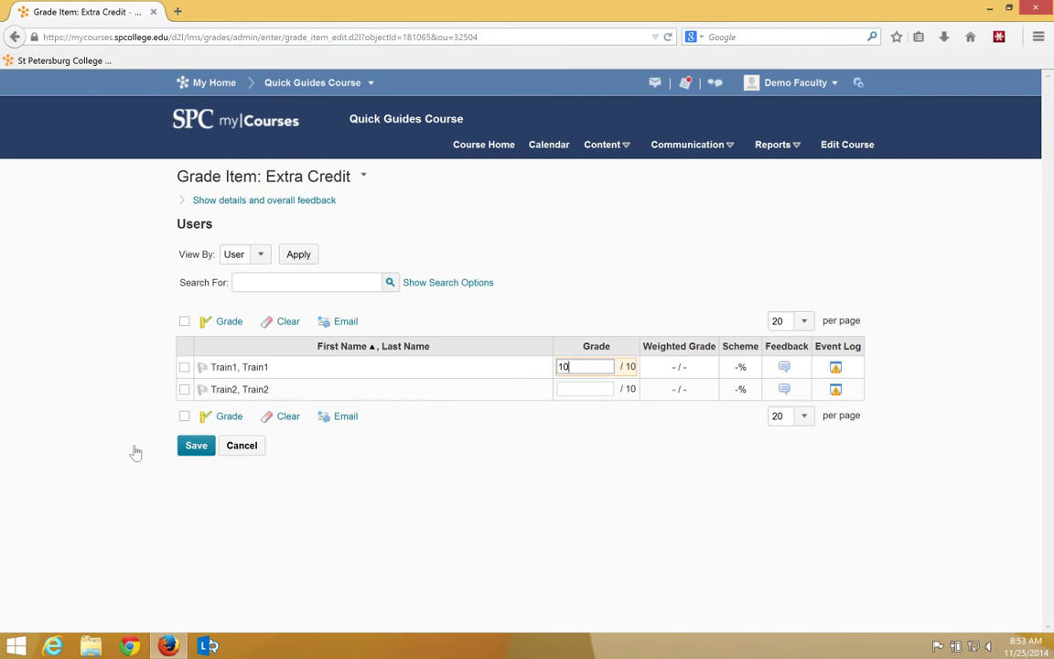
click(196, 444)
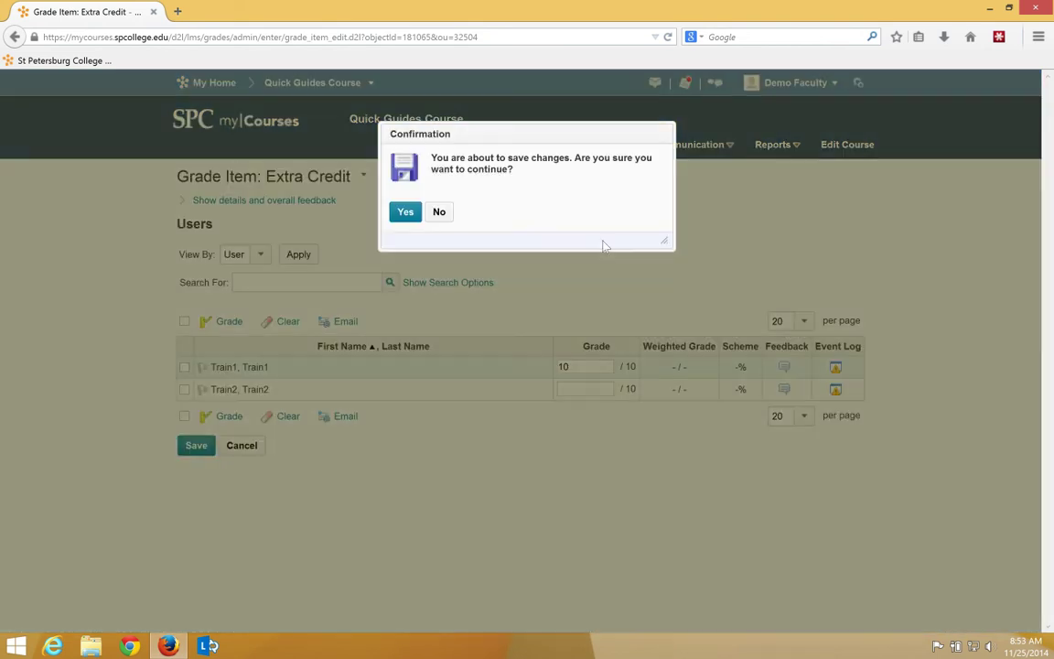
Confirm the save, return to Enter Grades showing 78.67%, and reopen Extra Credit's options.
click(406, 212)
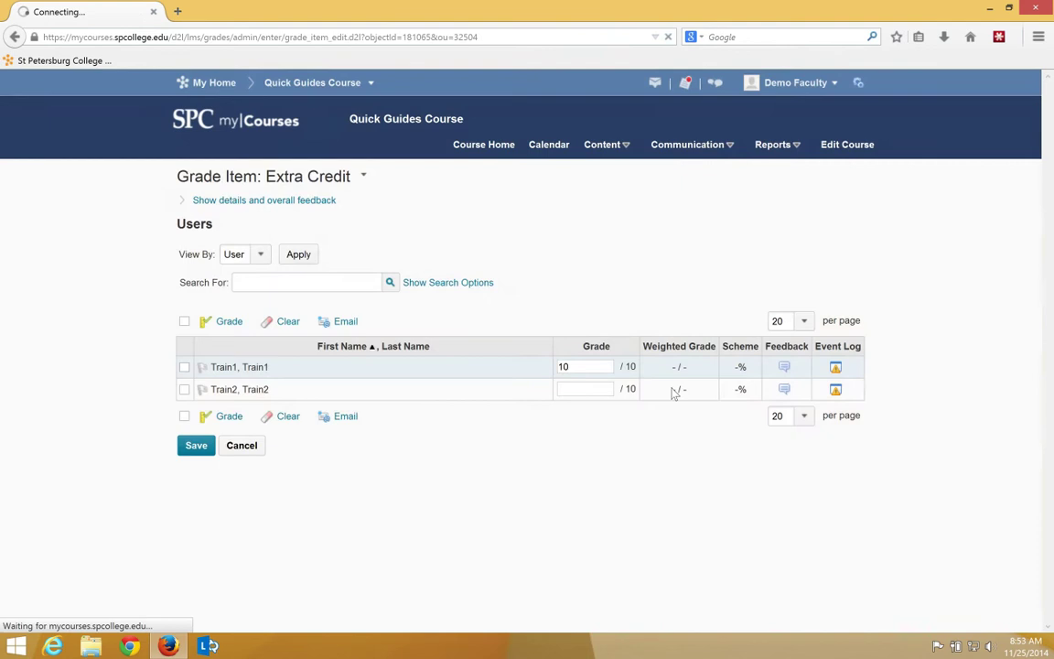
click(196, 445)
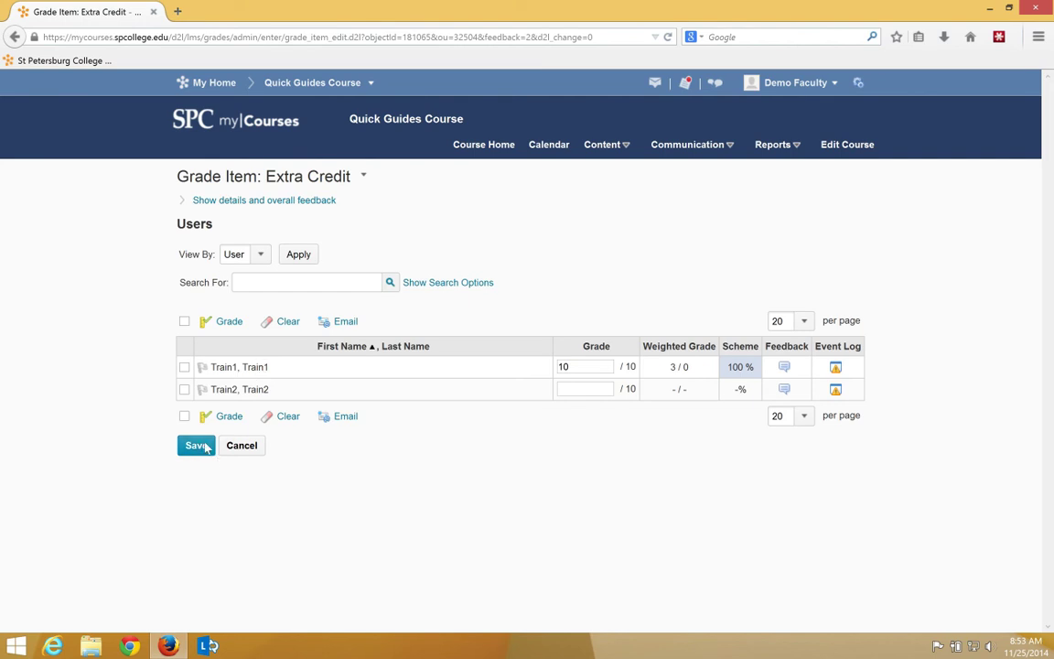
click(196, 446)
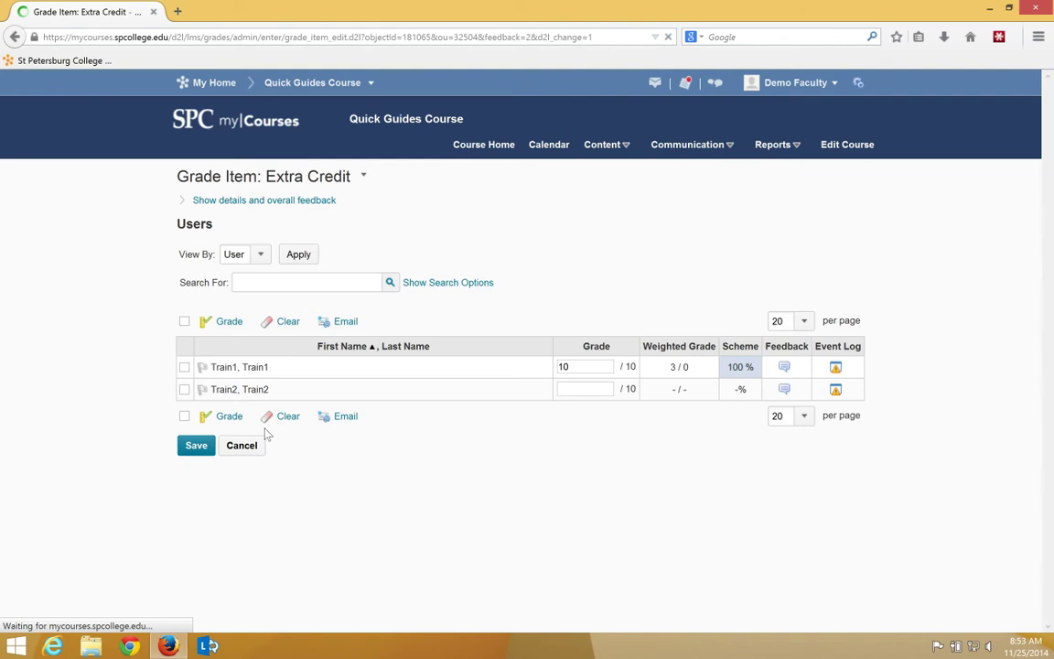
click(196, 445)
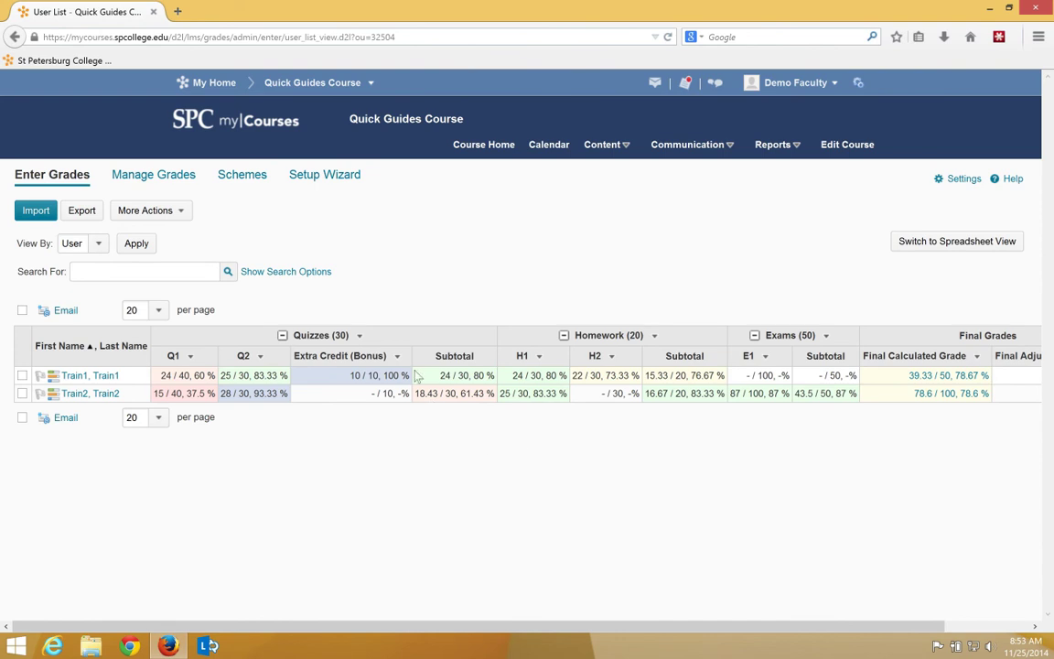
click(396, 356)
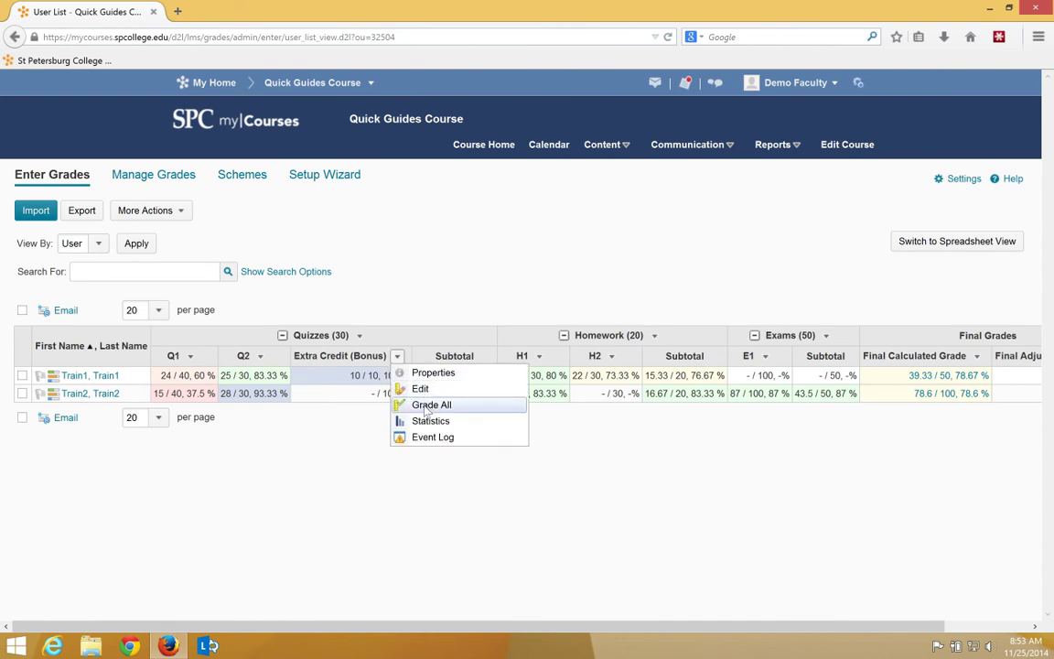
Via Grade All, change Train1's Extra Credit to 8/10, save, and return to a 77.47% final grade.
click(432, 404)
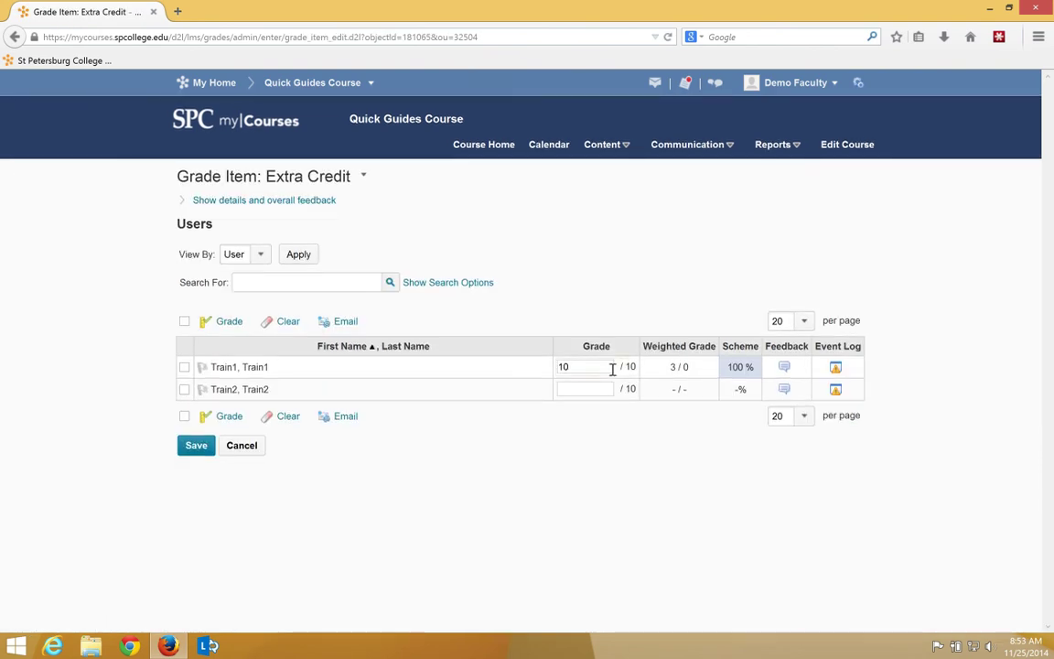
text(8)
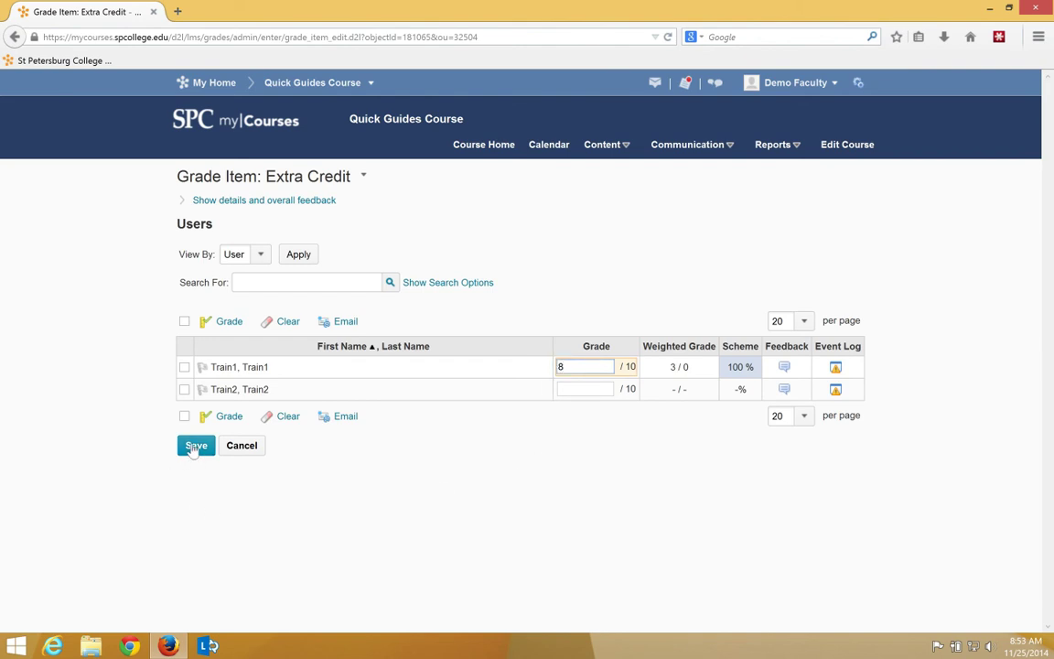
click(196, 445)
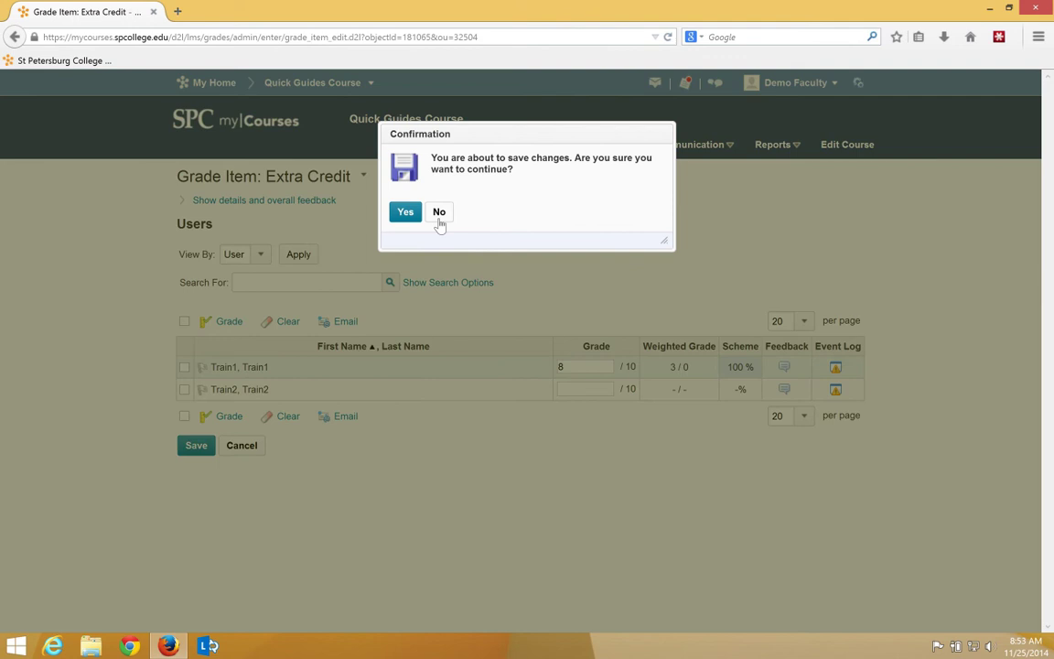
click(407, 212)
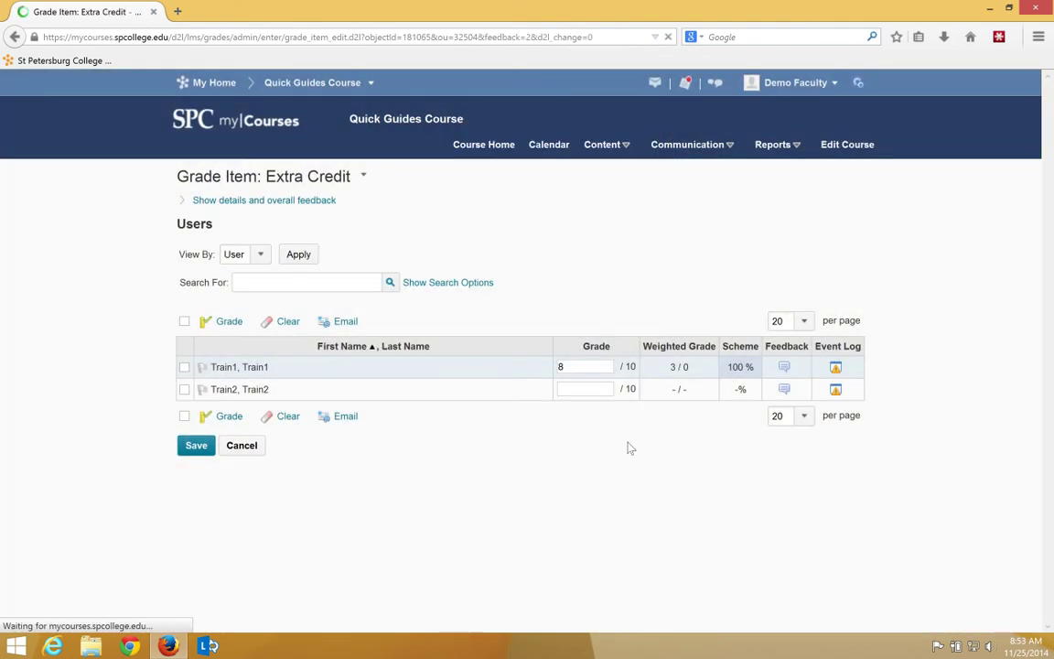
click(196, 444)
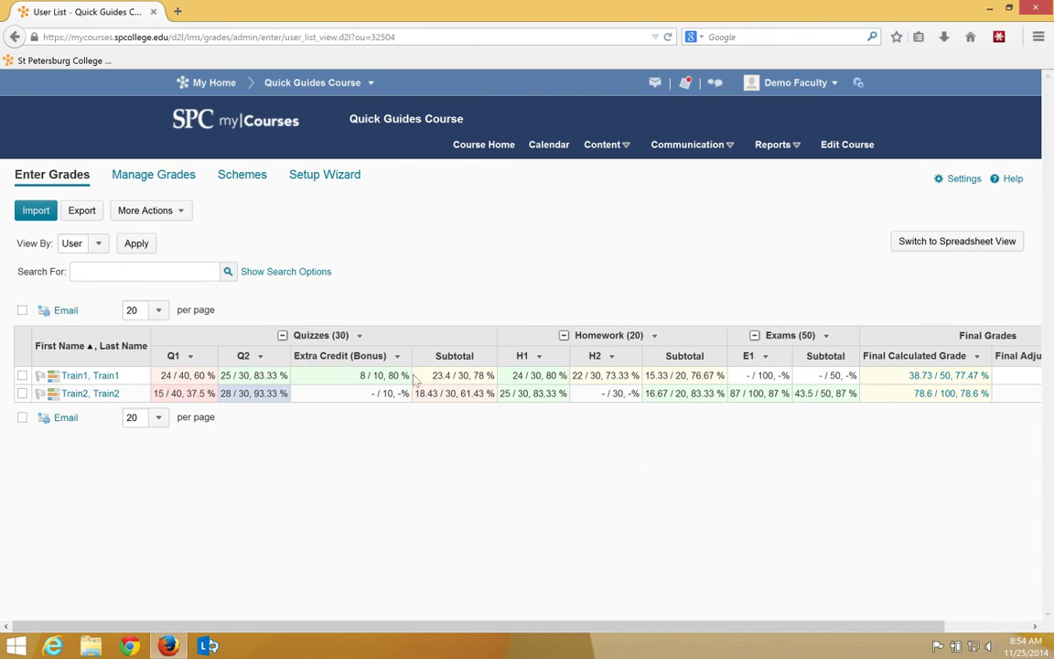
Edit the Extra Credit item to Weight 20, Save and Close, raising Train1's final grade to 82.27%.
click(396, 355)
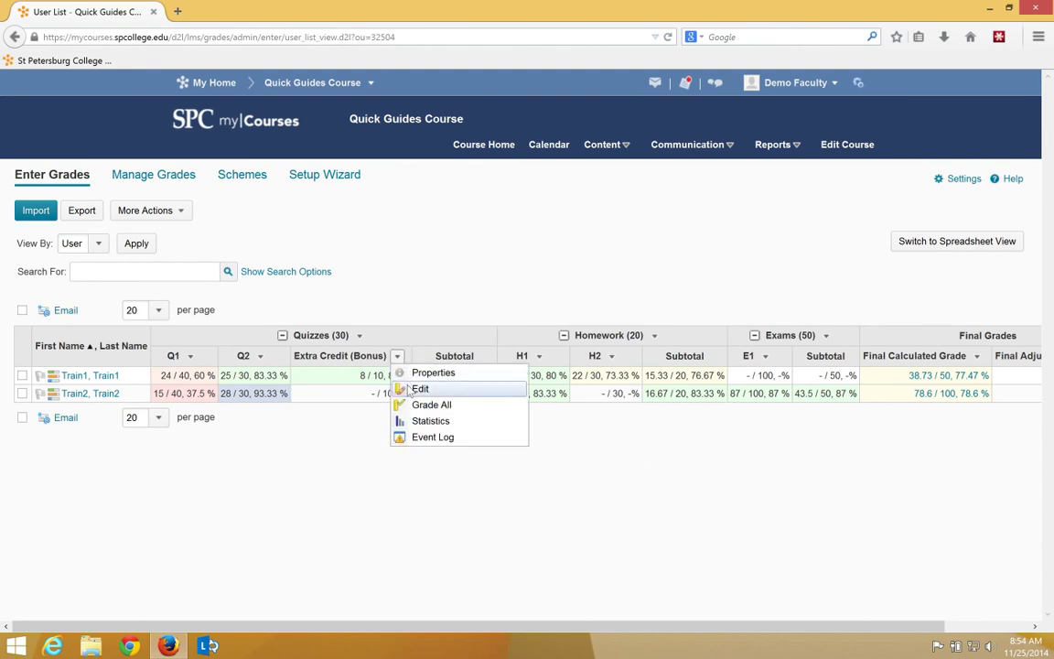
click(421, 388)
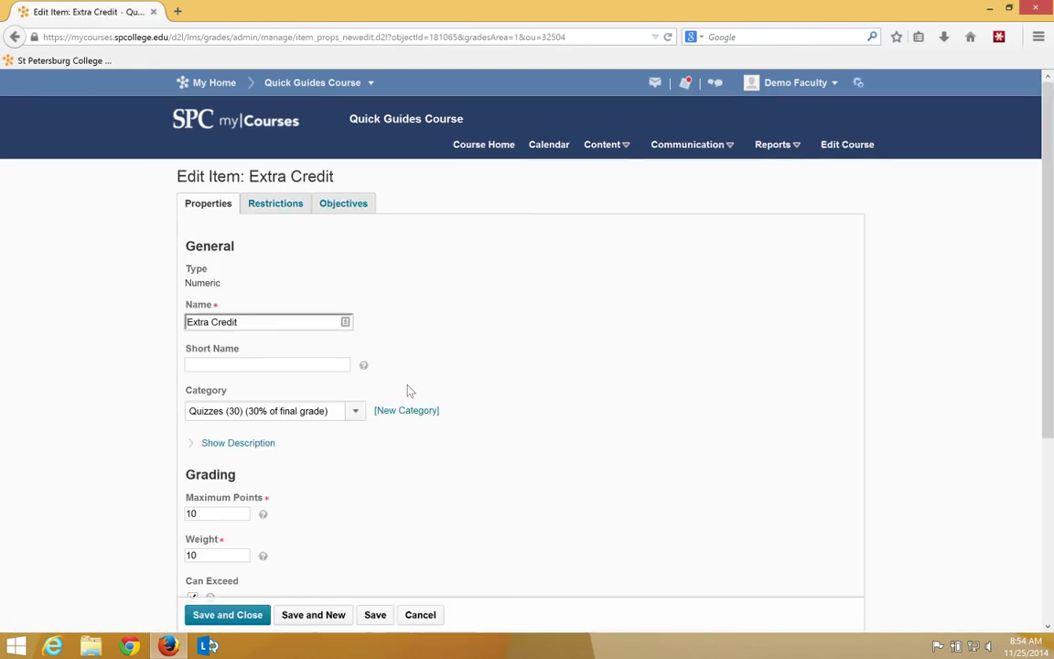
scroll(down, 3)
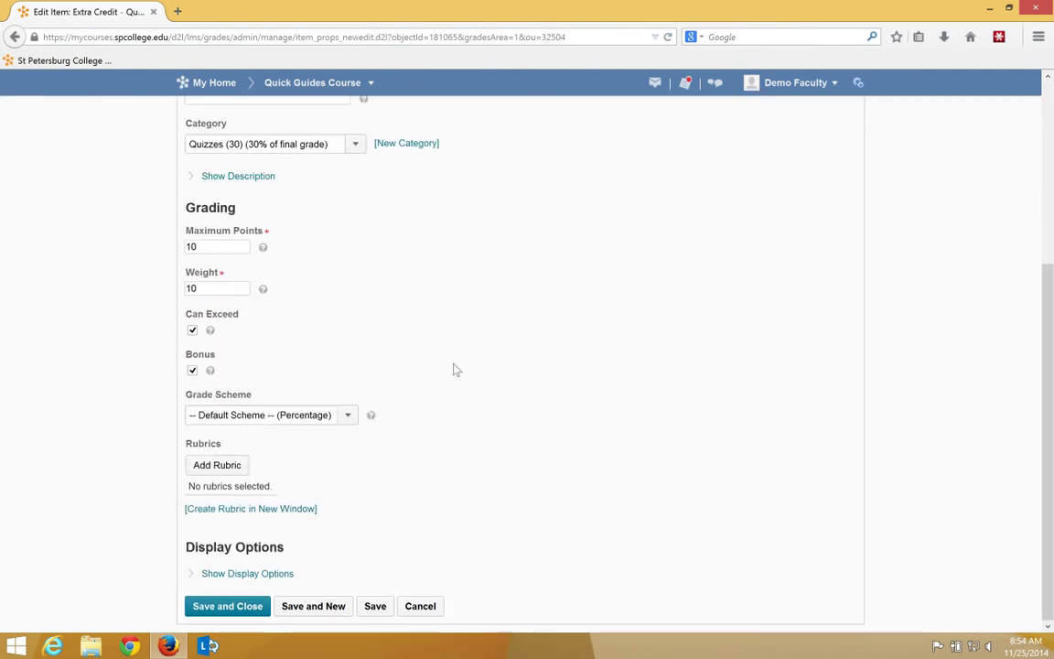
click(216, 290)
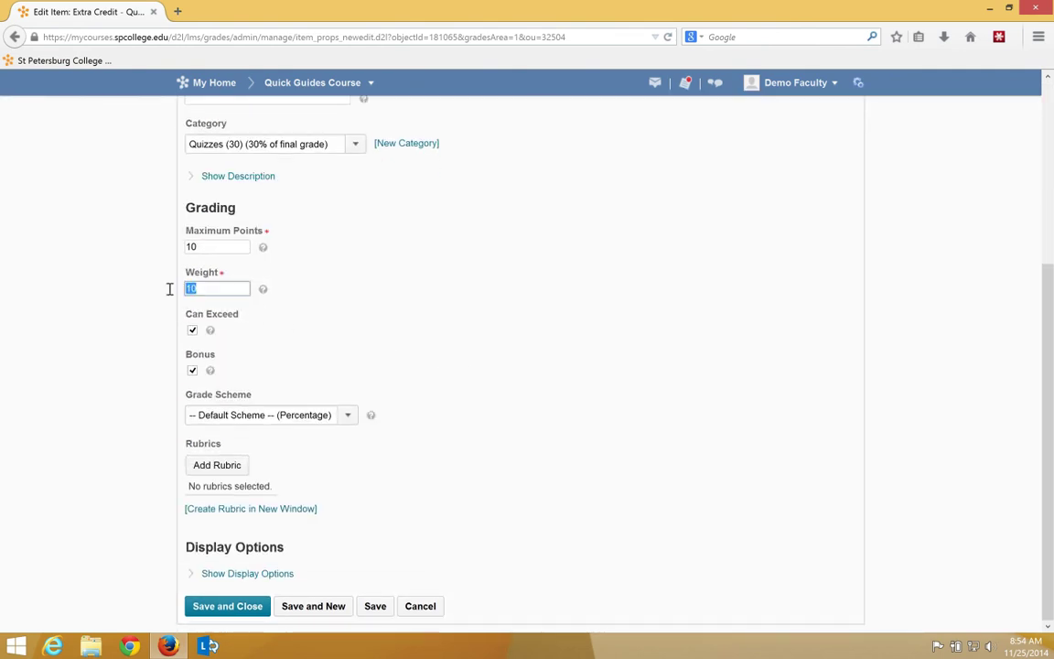
text(2)
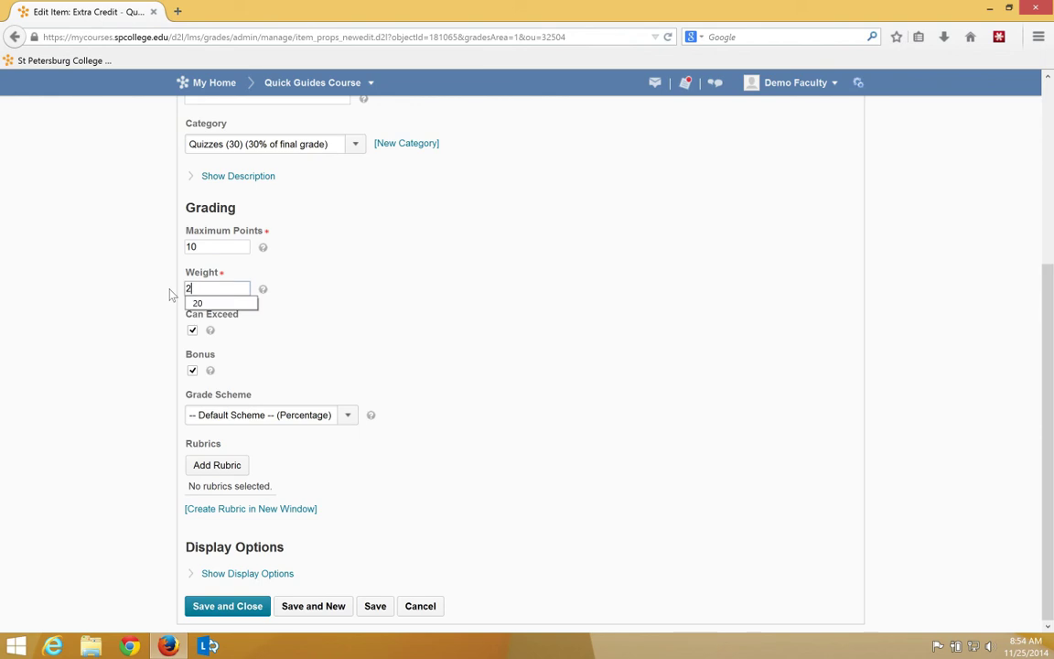
click(198, 304)
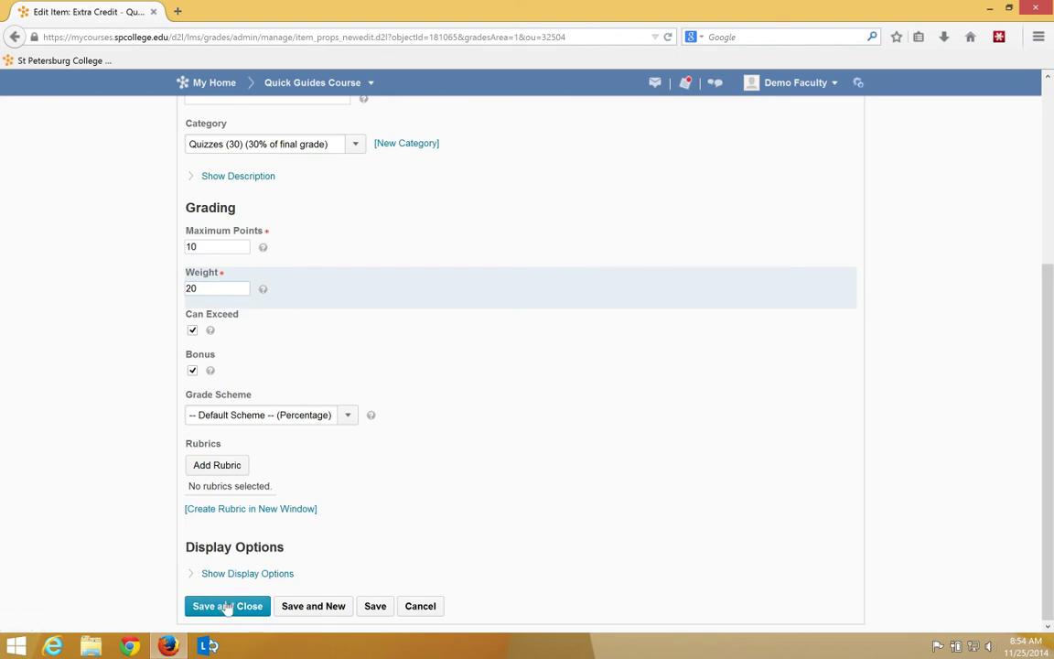
click(227, 605)
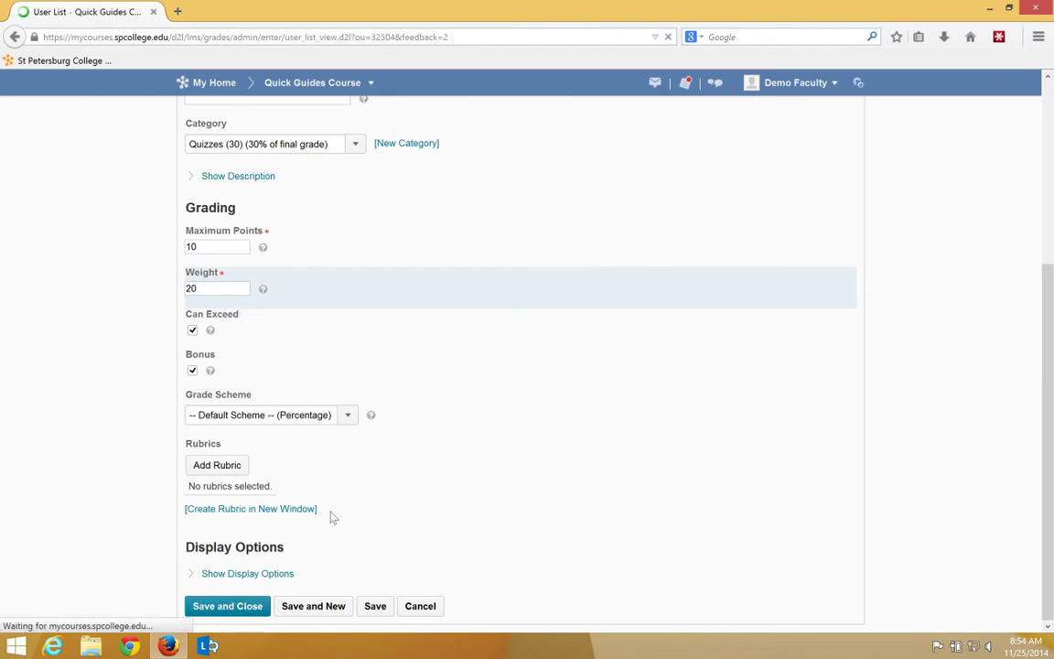
click(227, 606)
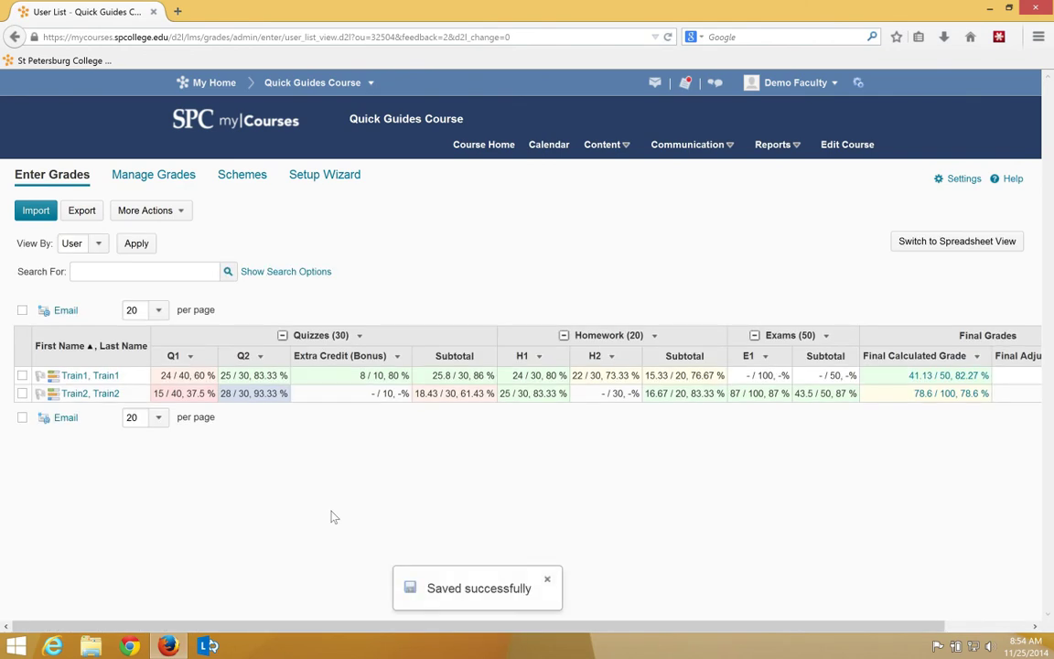
mouse_move(815, 399)
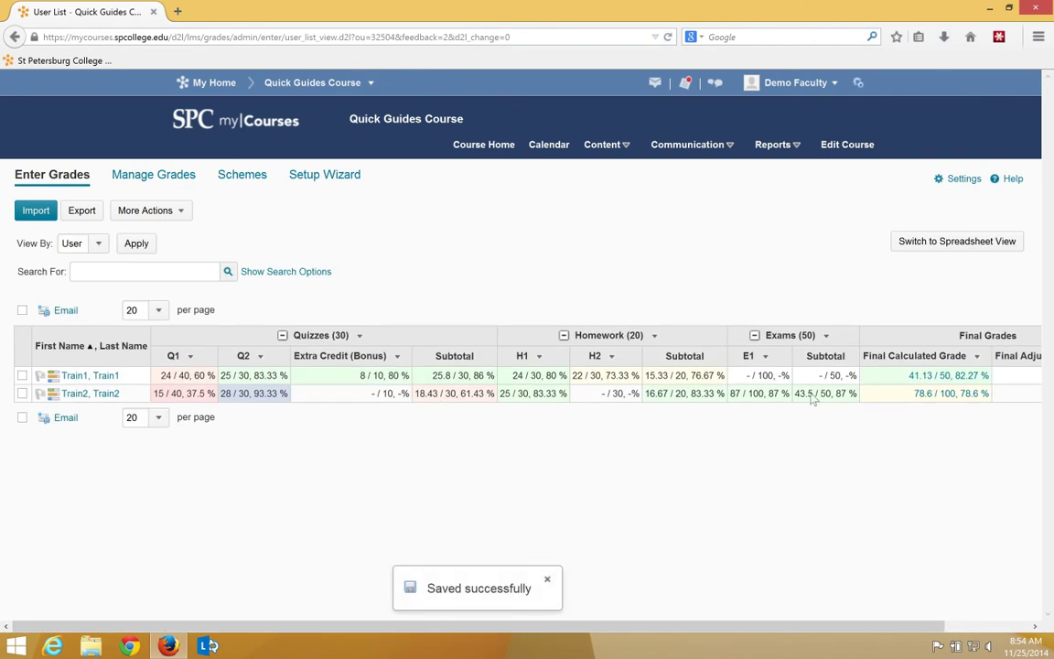
click(397, 355)
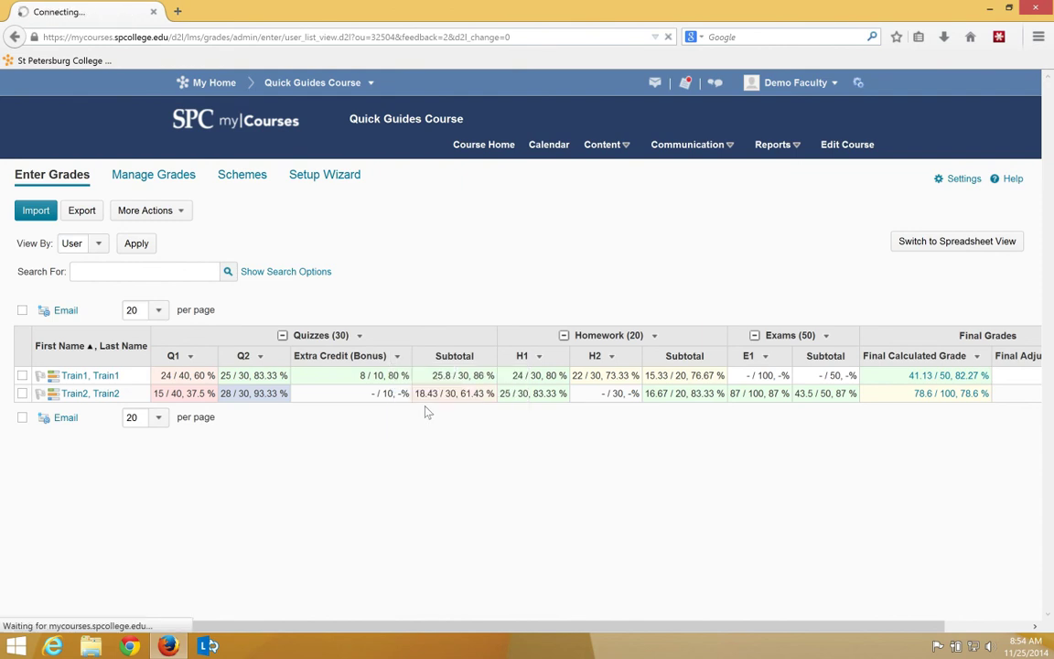
Enter 10/10 for Train1's Extra Credit, save and confirm, lifting the final grade to 84.67%.
click(341, 355)
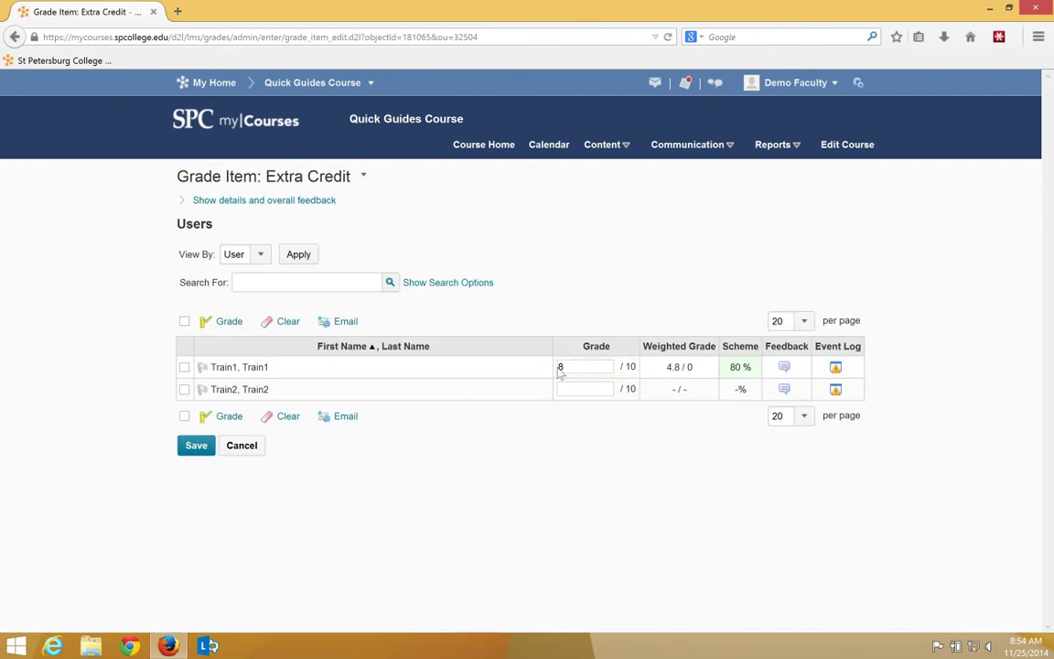
text(10)
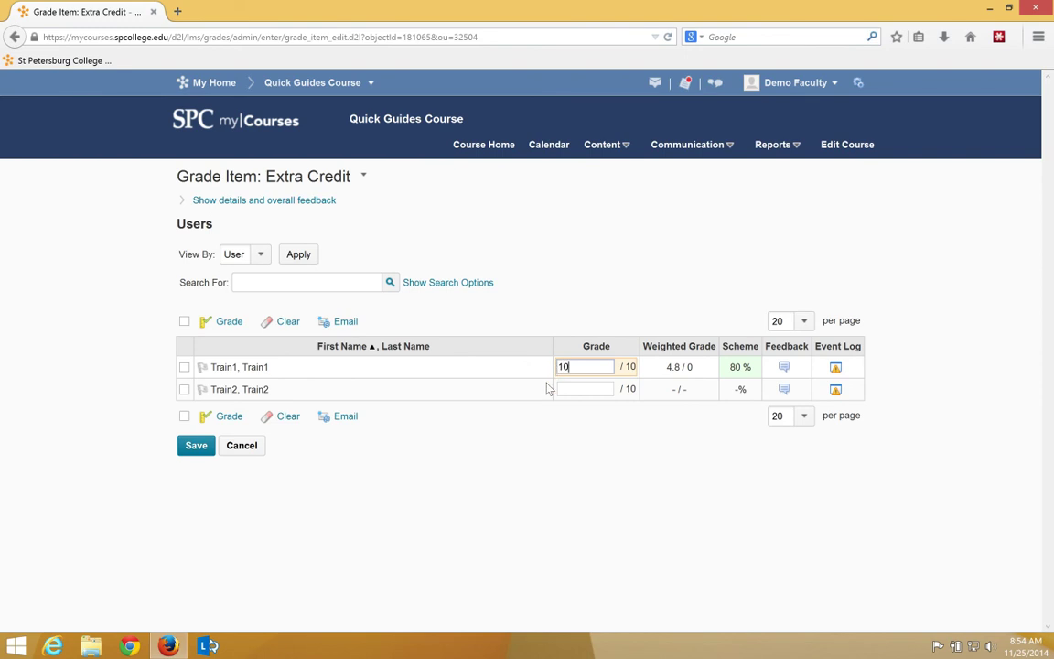
click(196, 445)
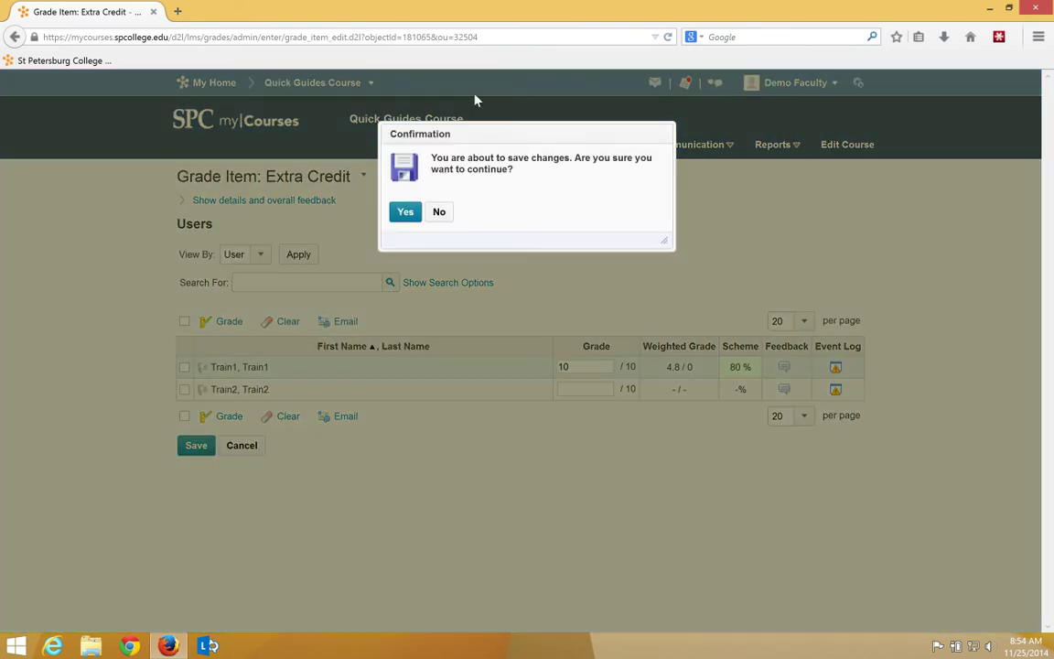
click(405, 212)
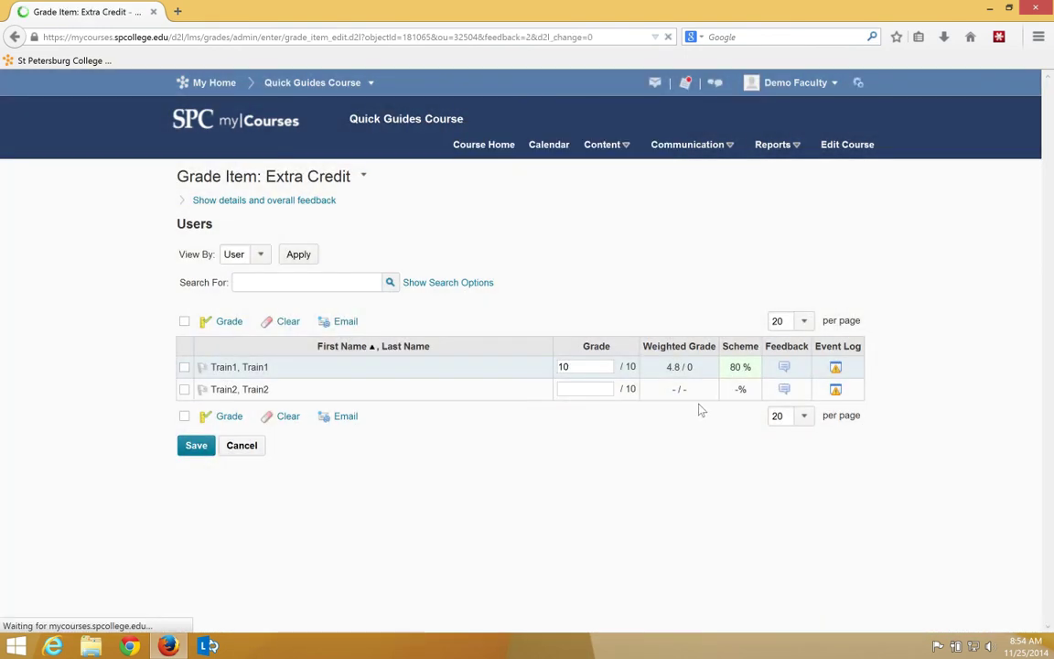
click(196, 444)
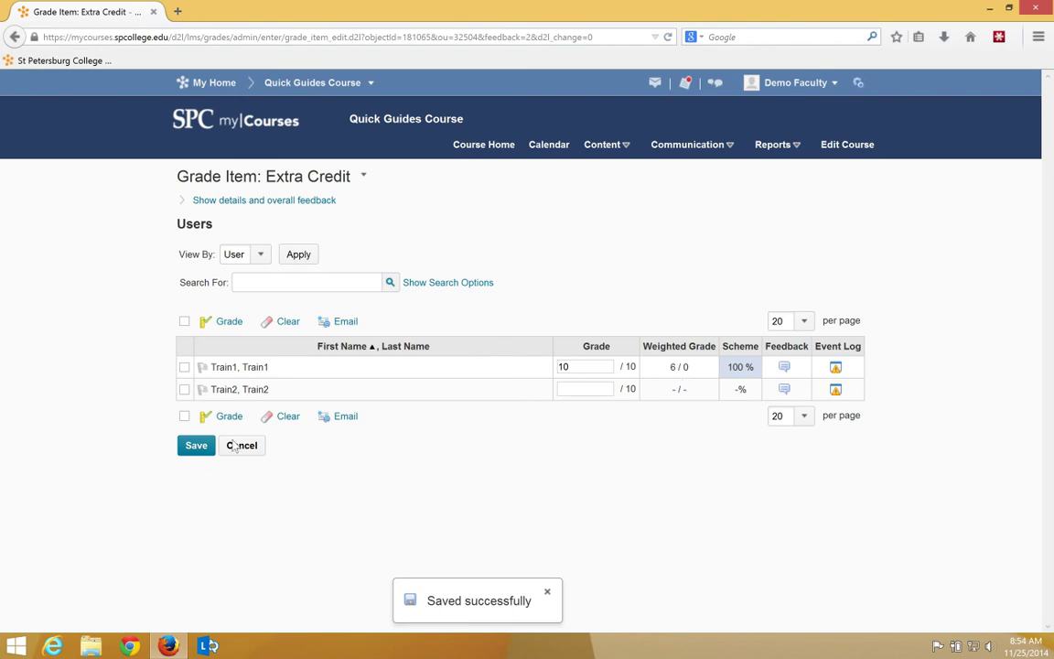
click(242, 445)
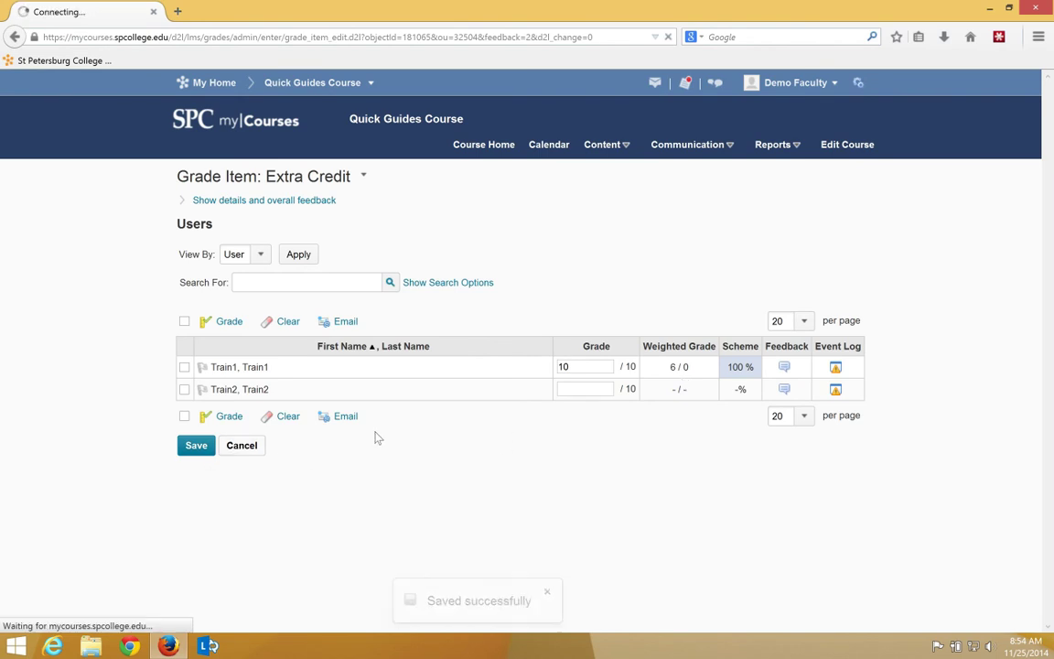
click(196, 445)
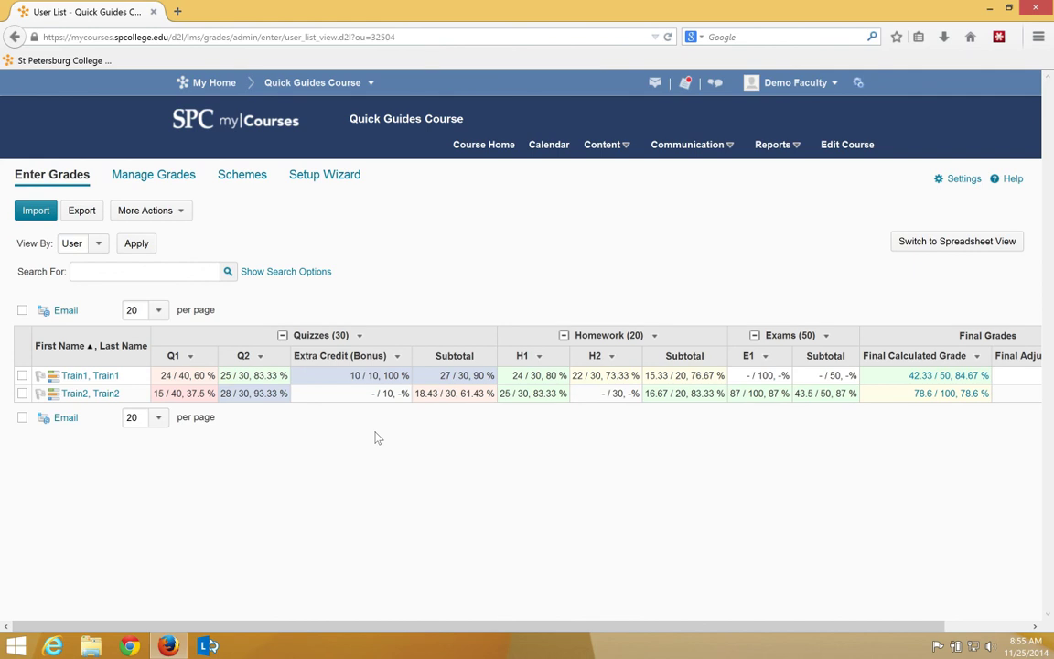
mouse_move(341, 355)
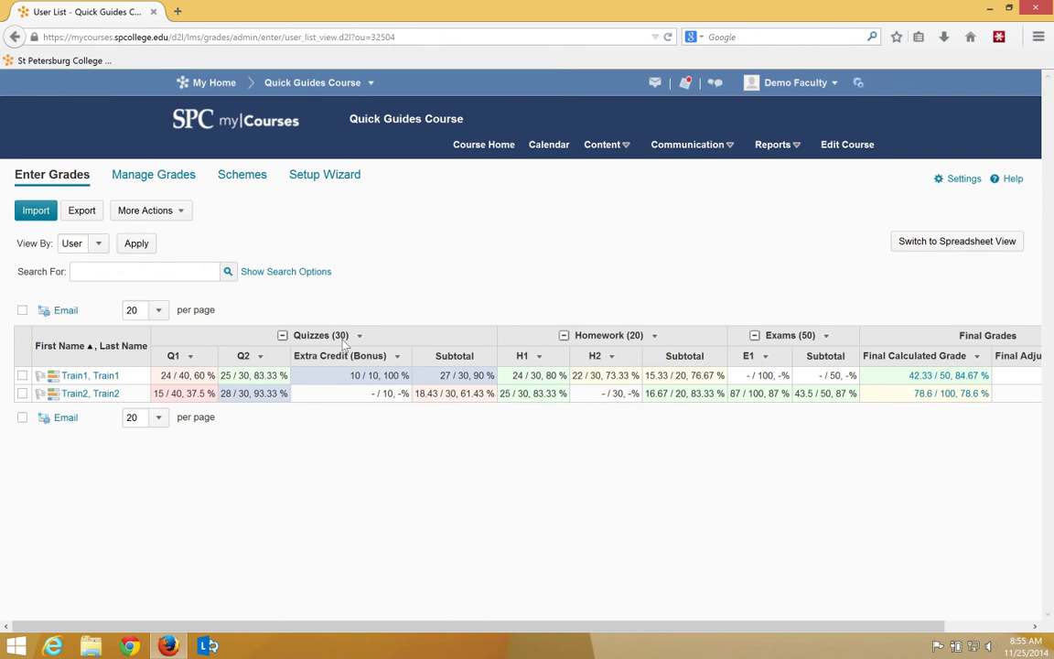
mouse_move(348, 344)
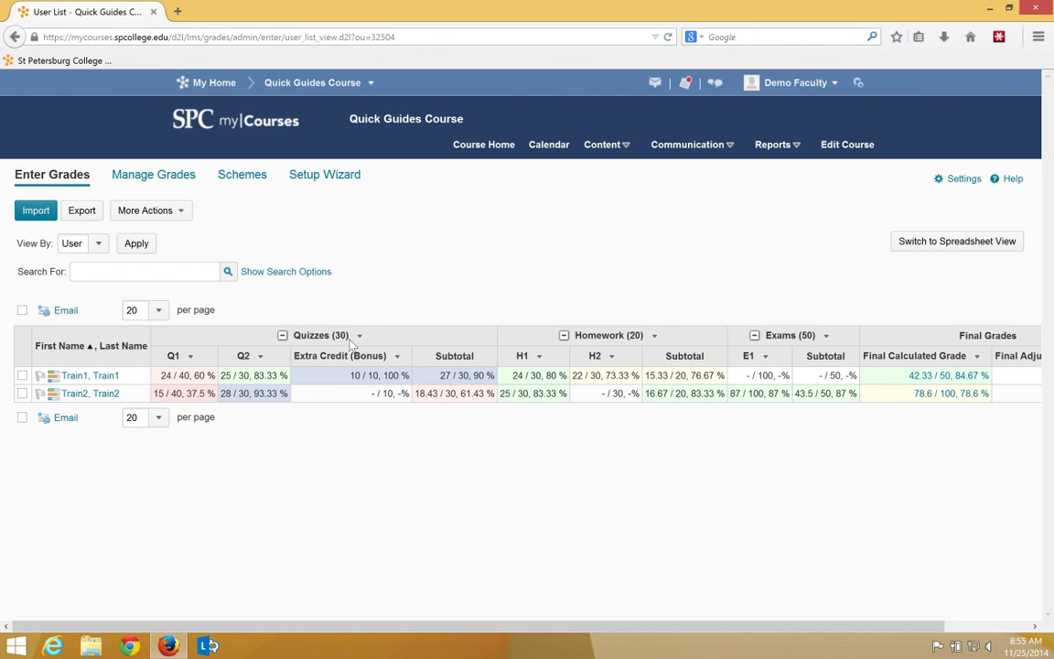